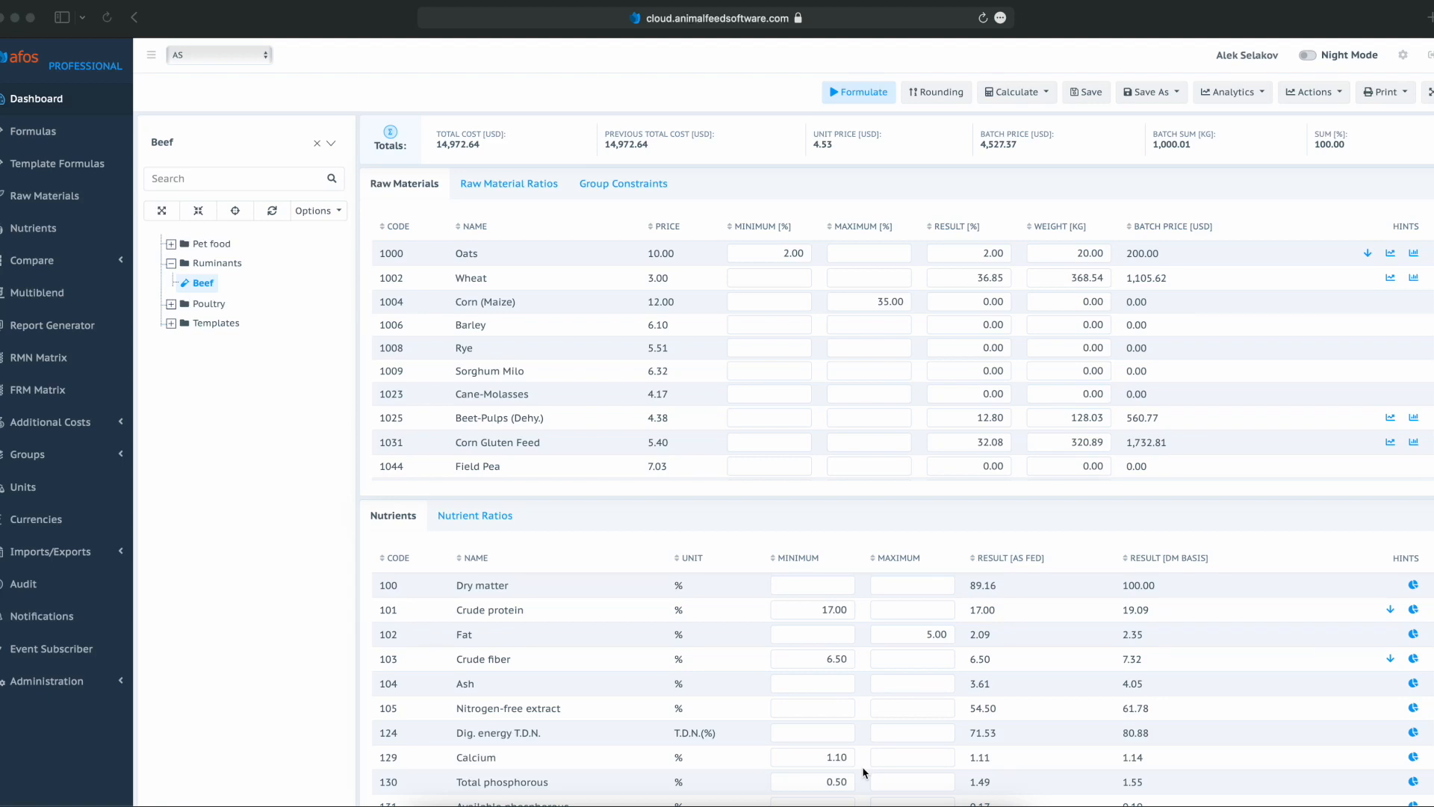
pyautogui.moveTo(154, 229)
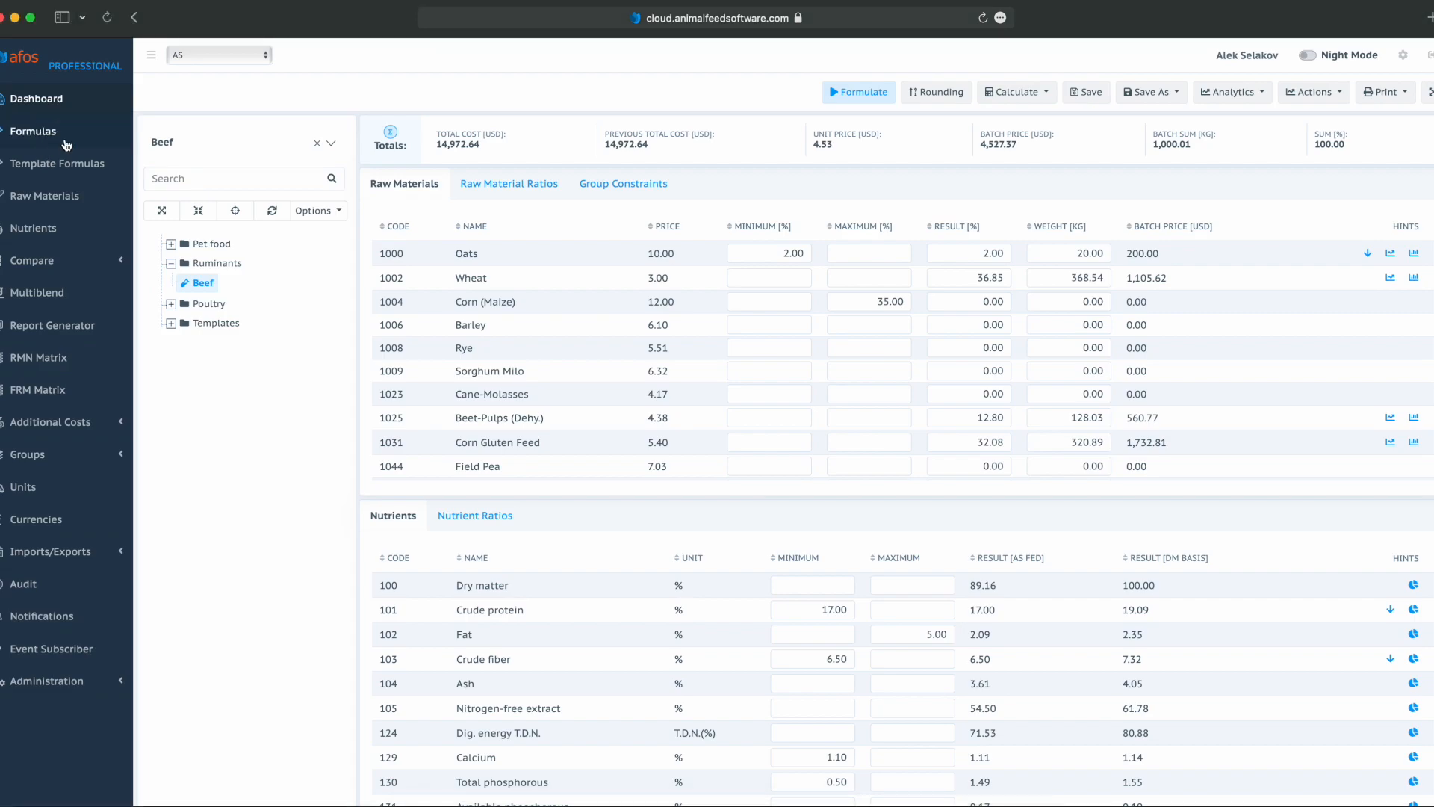
# Switch from the Beef formulation screen to the Formulas list.
pyautogui.click(33, 131)
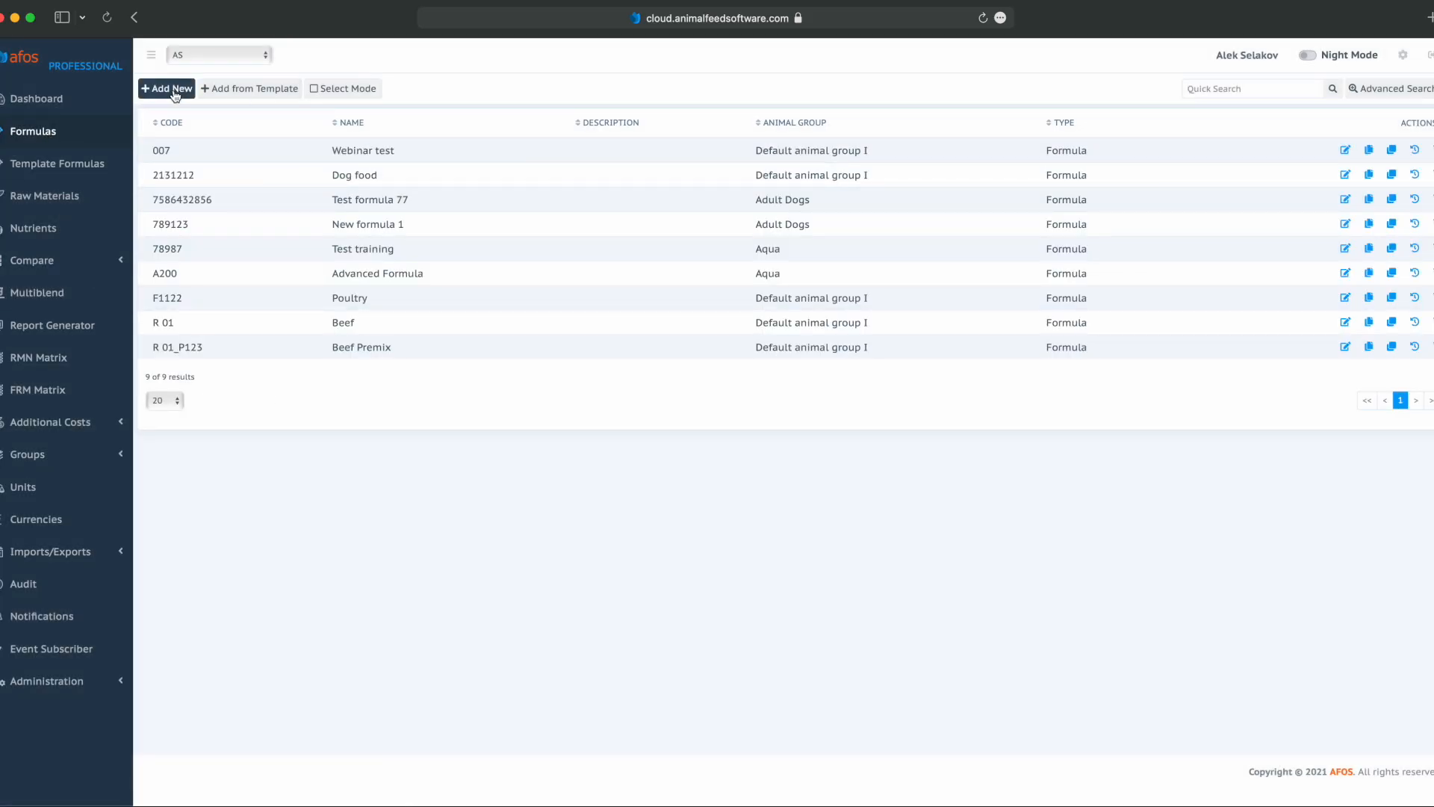
# Start a new formula with feed type Premix and percentage 1, then discard it unsaved.
pyautogui.click(166, 89)
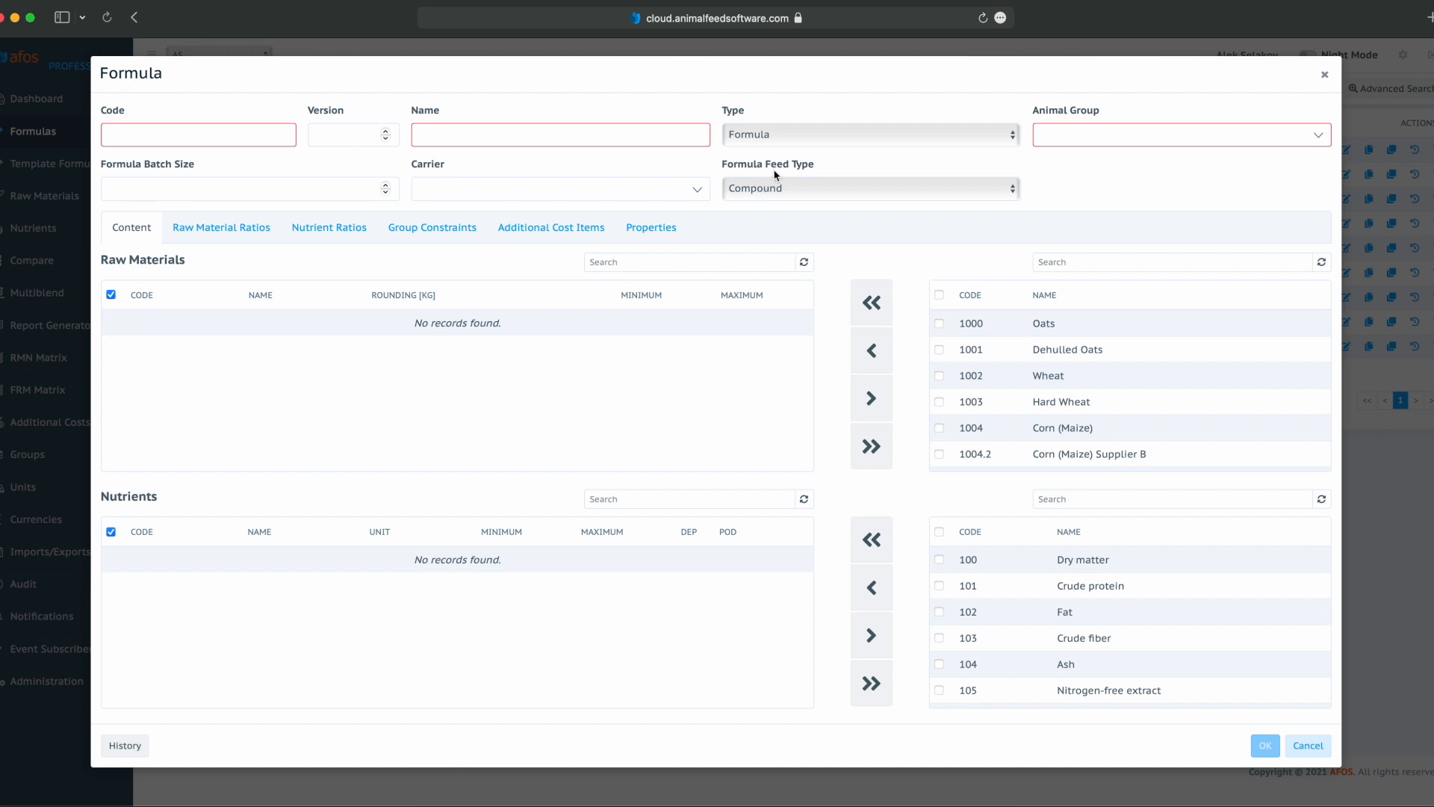
pyautogui.click(869, 188)
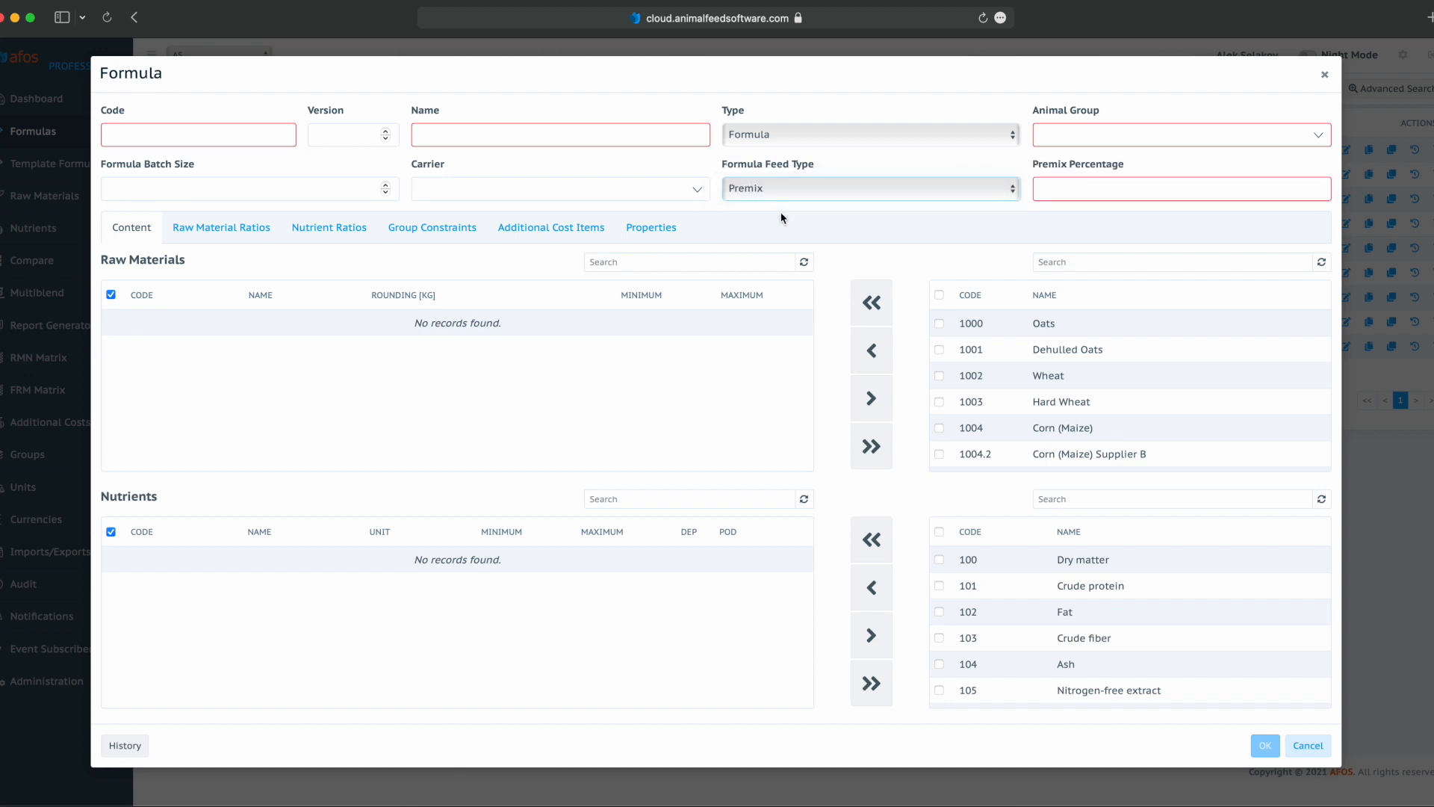
pyautogui.click(1181, 189)
pyautogui.write('1')
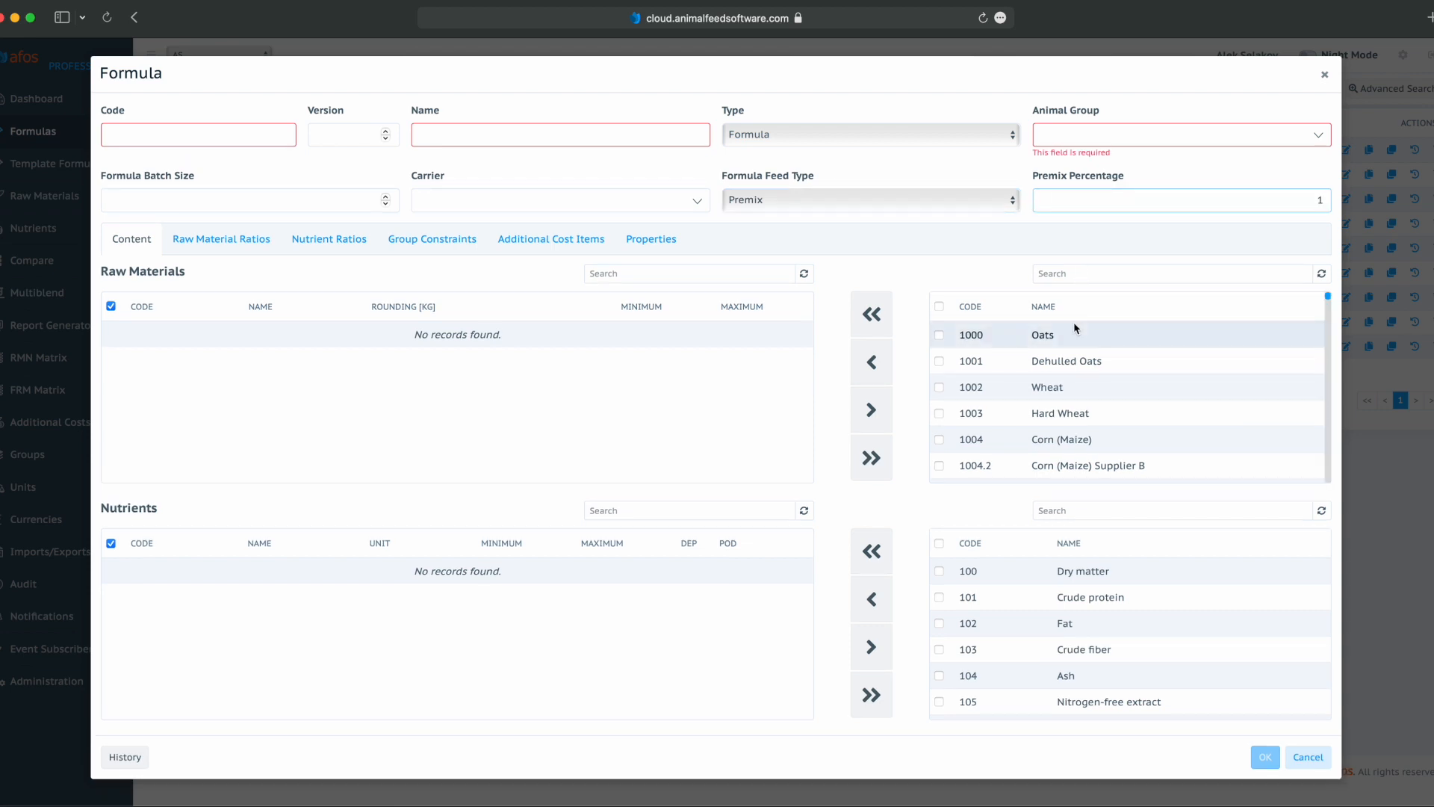
pyautogui.click(1181, 201)
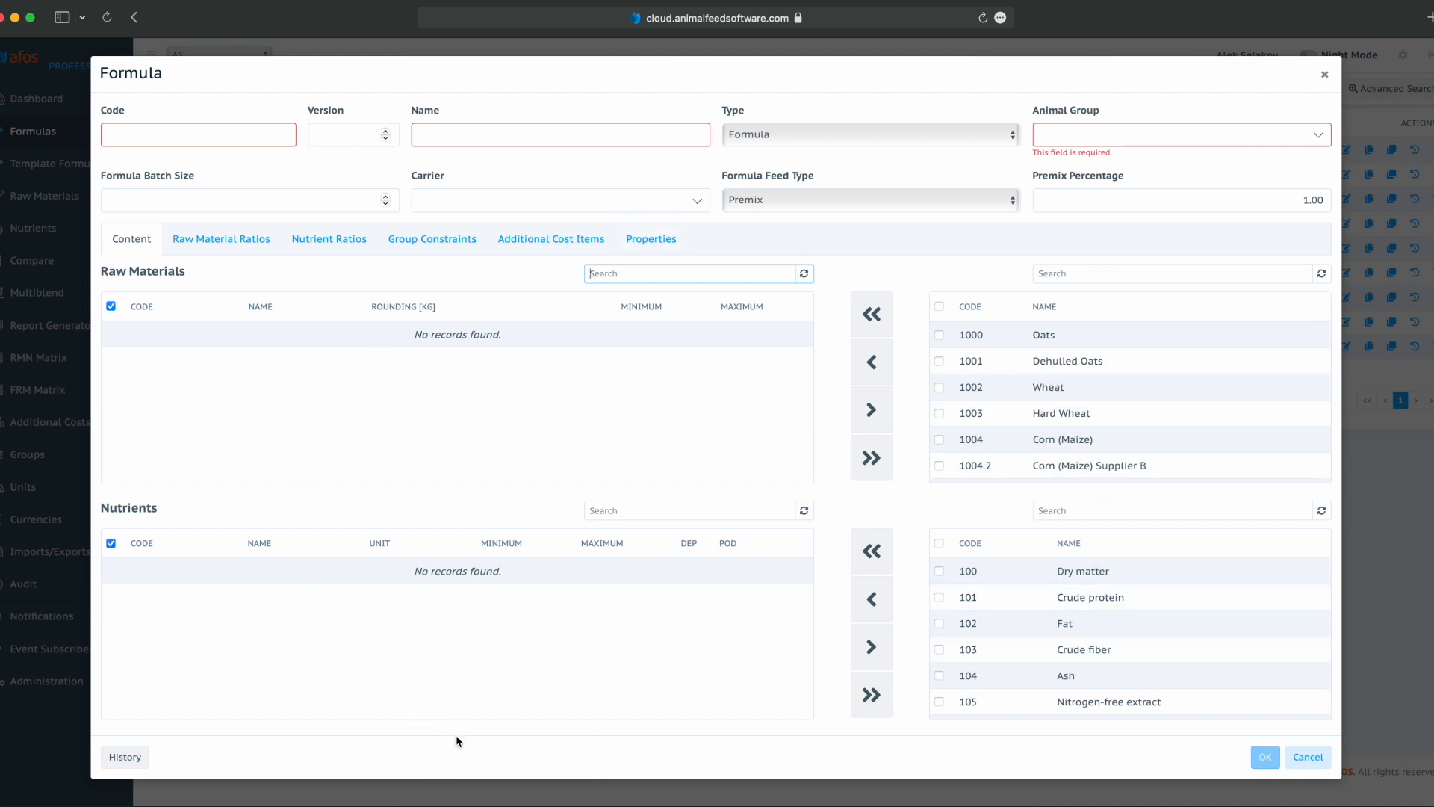
pyautogui.moveTo(573, 555)
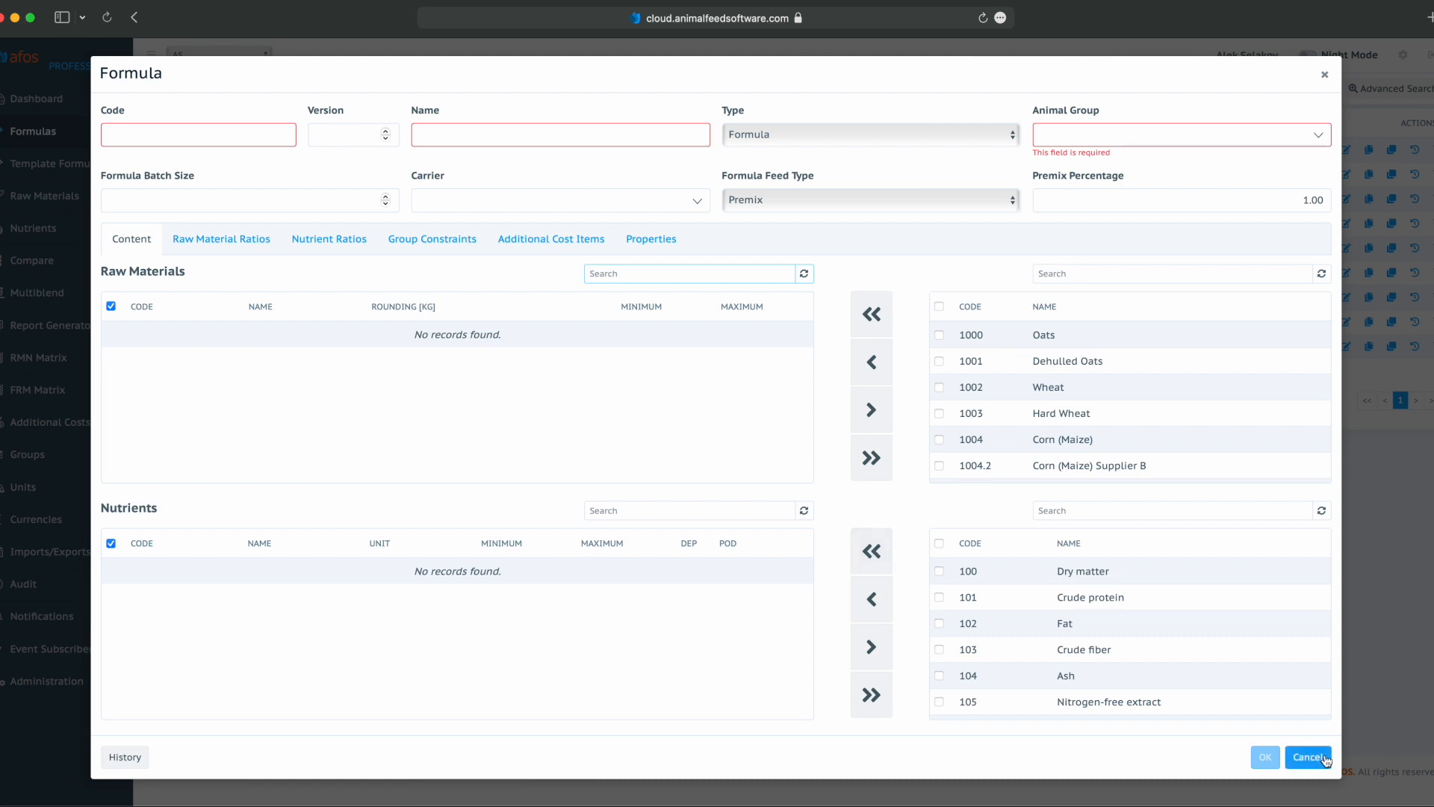
pyautogui.click(1308, 757)
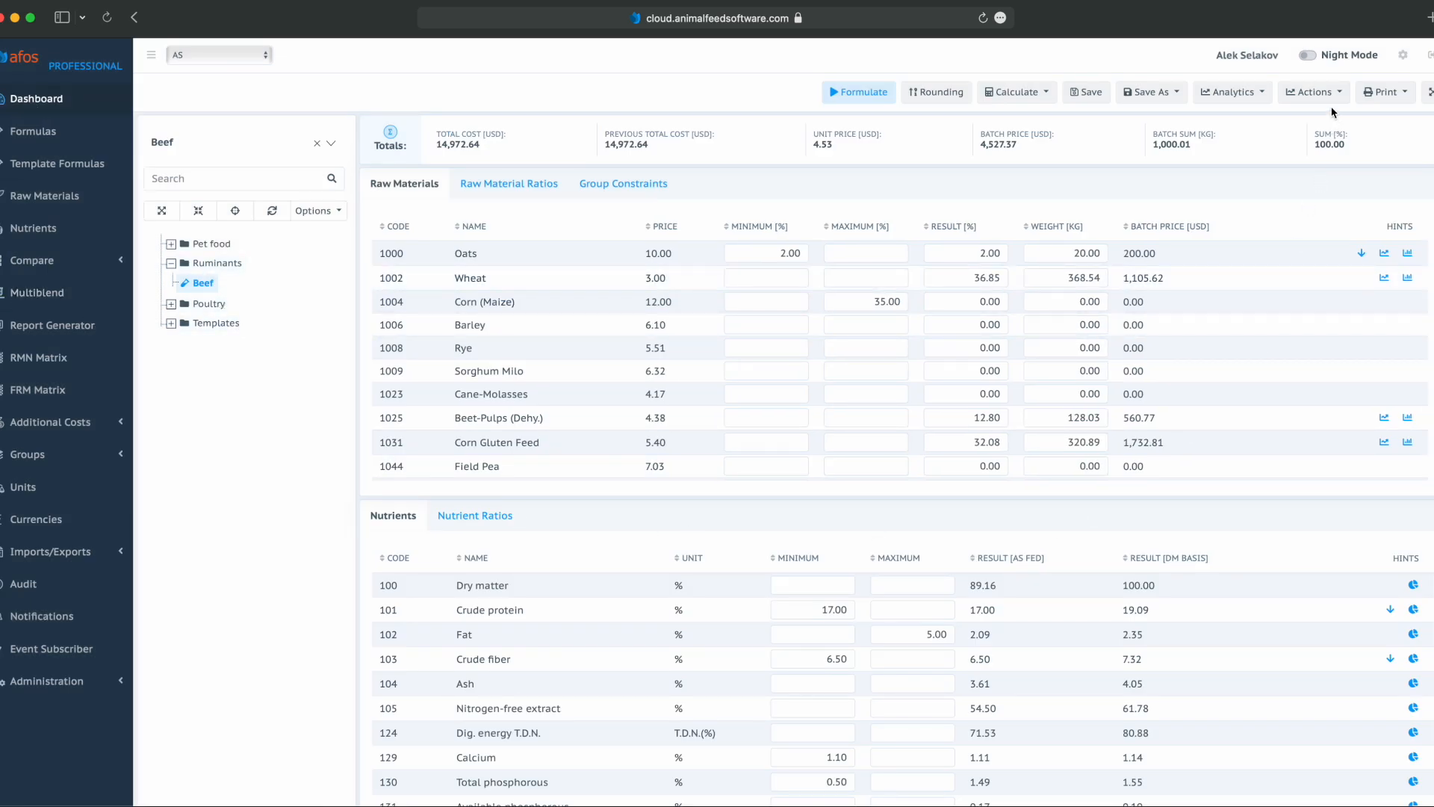
# Start Extract Premix for Beef, ticking Sodium bicarbonate, Ca(H2PO4)2, Soybean Meal 48 and Sunflower Meal 34.
pyautogui.click(1311, 91)
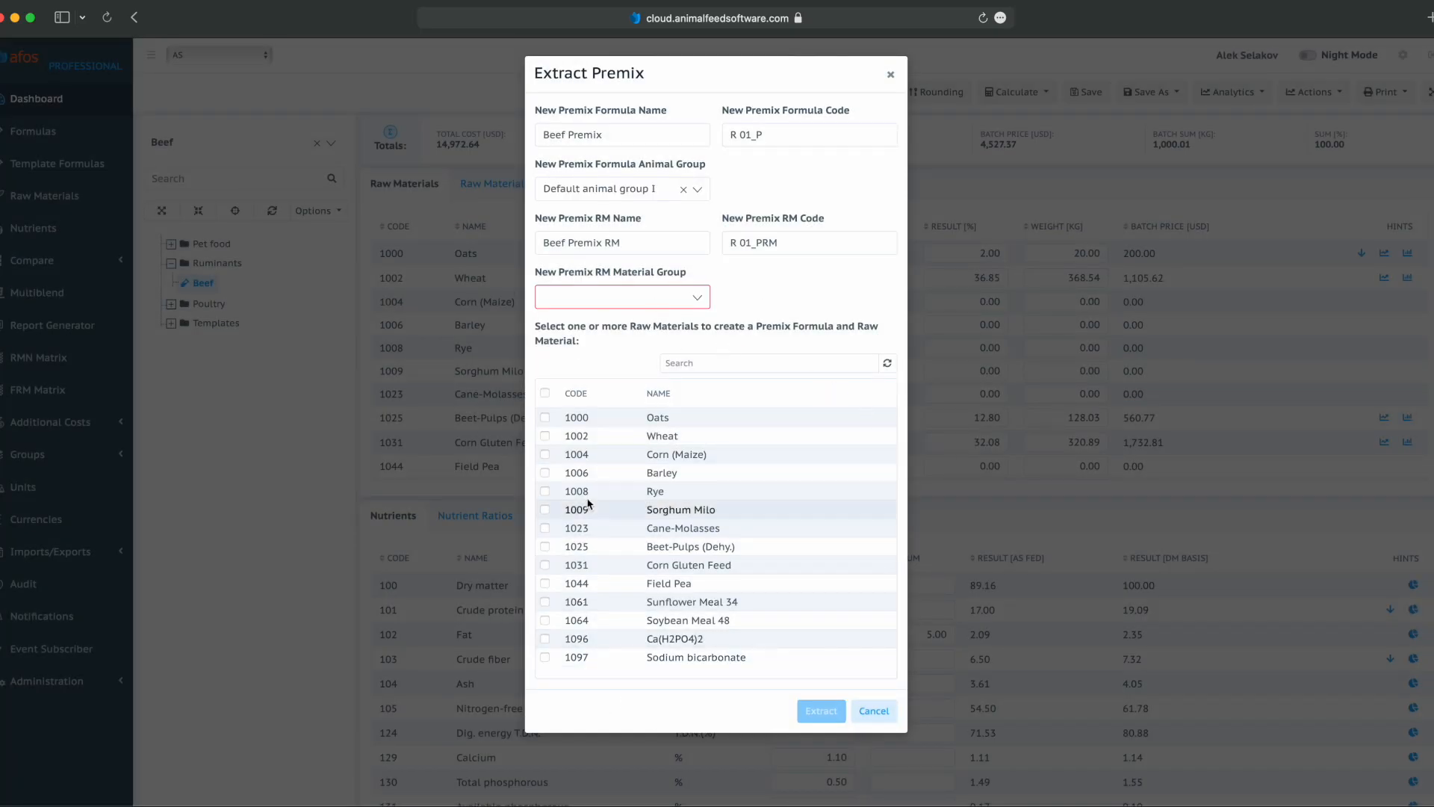
pyautogui.click(545, 661)
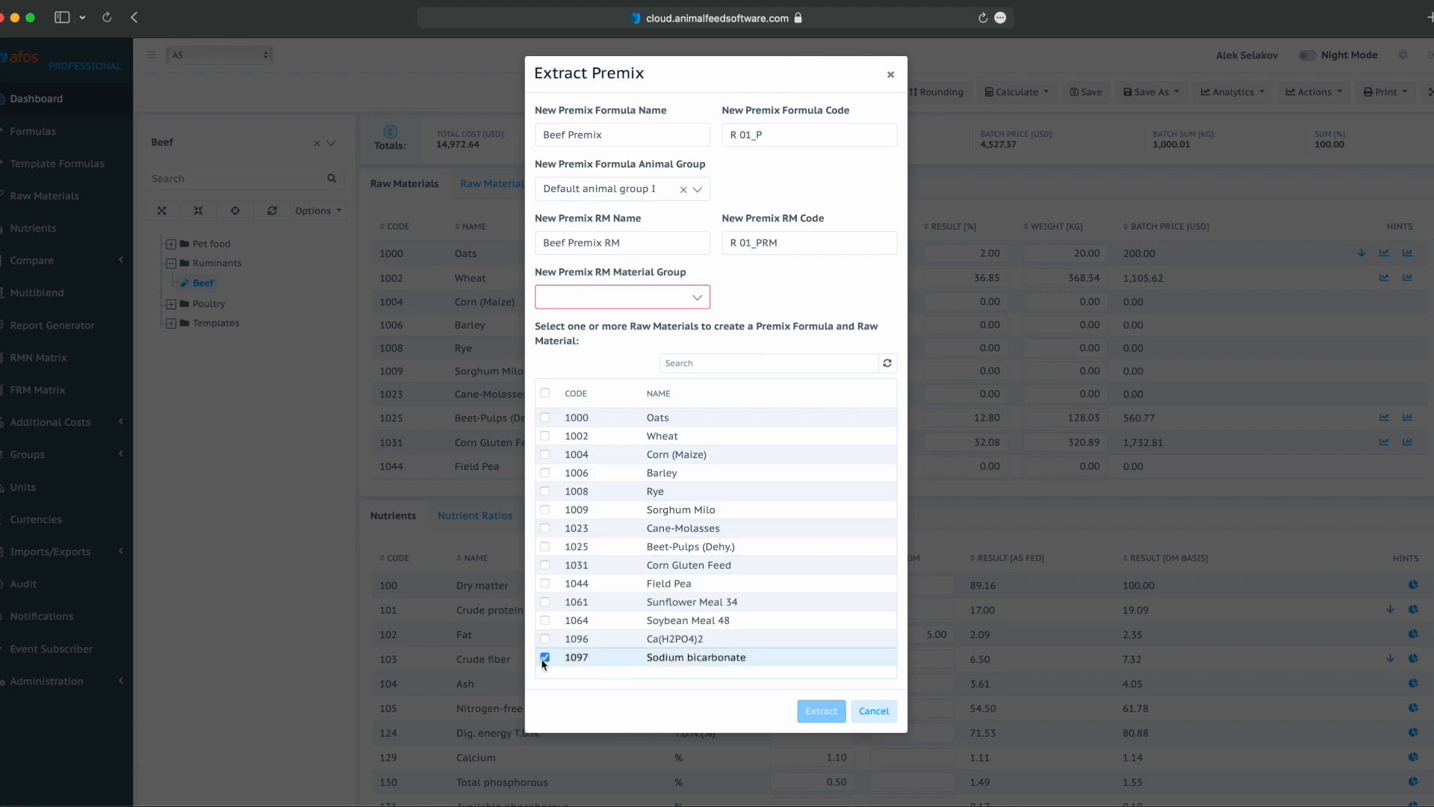
pyautogui.click(546, 638)
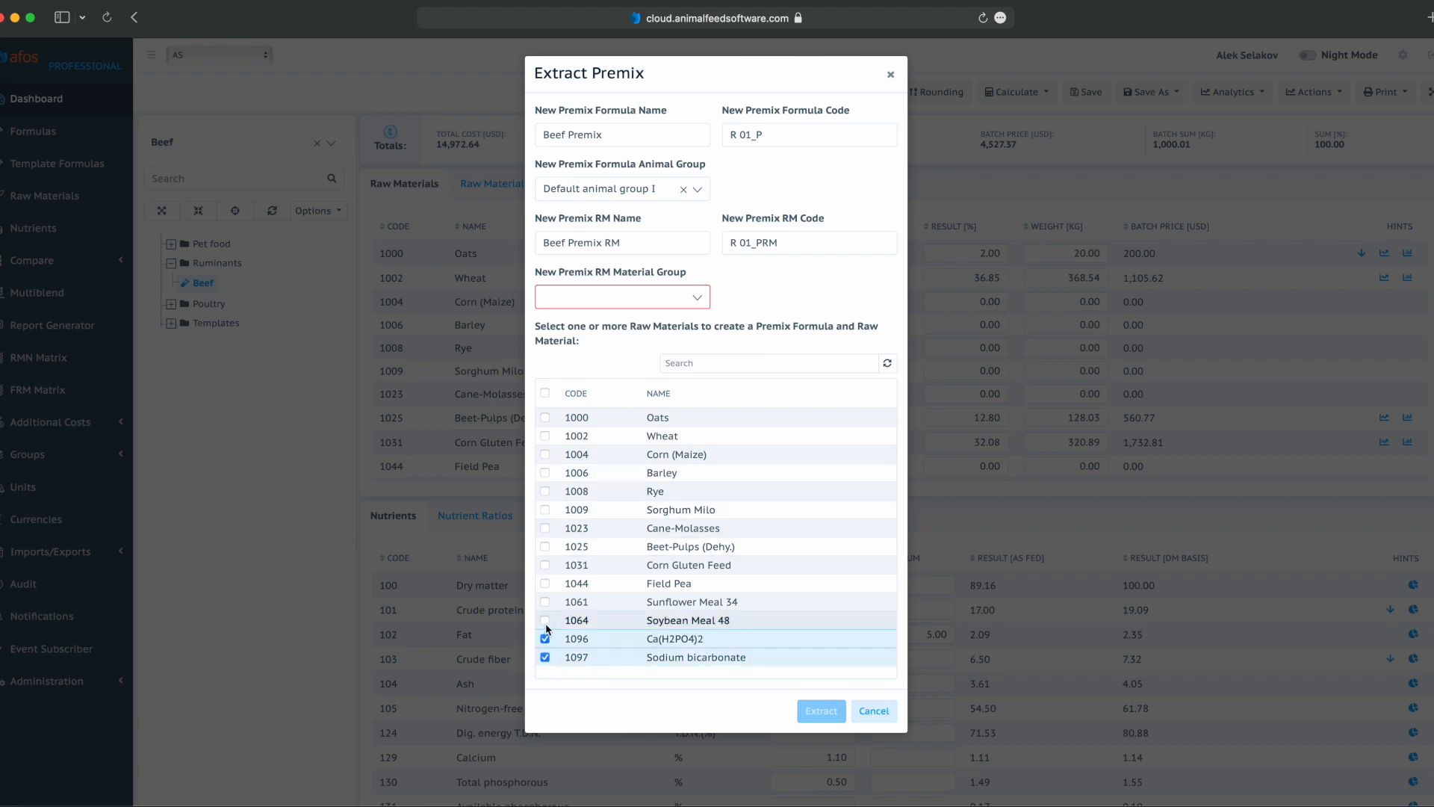
pyautogui.click(545, 620)
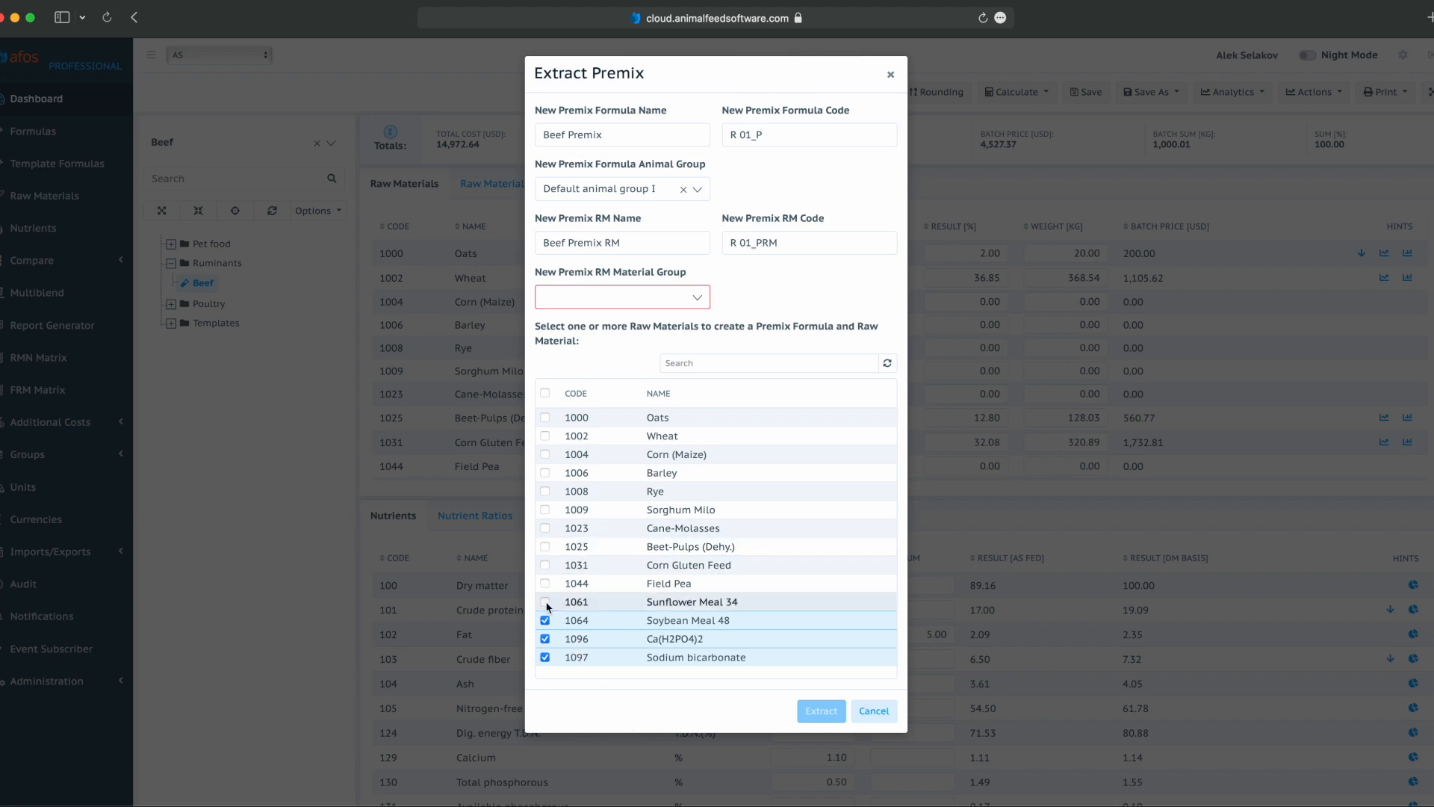
pyautogui.click(545, 602)
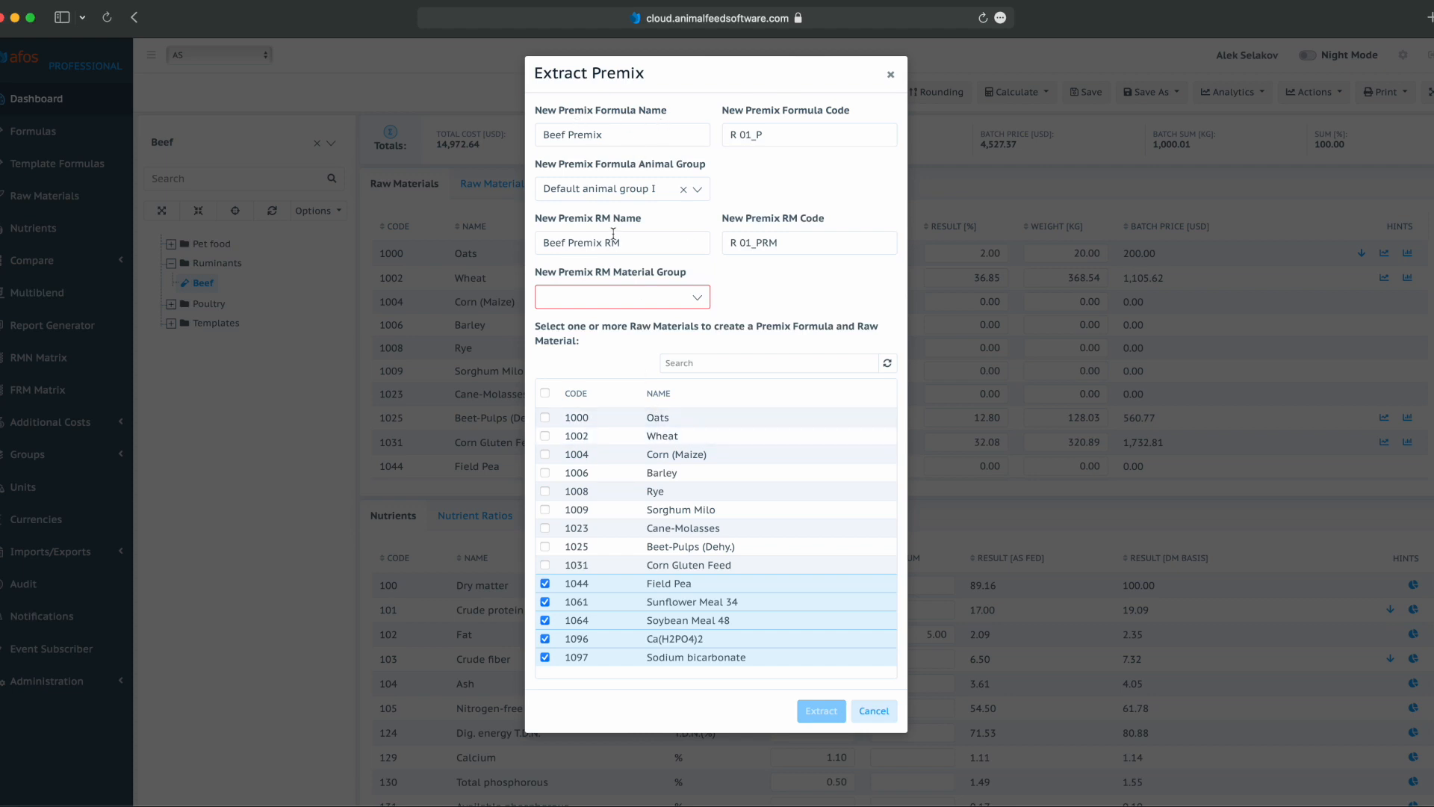
# Name the new premix formula Beef Premix 10 and set its RM material group to Premixes.
pyautogui.click(623, 135)
pyautogui.write(' 10')
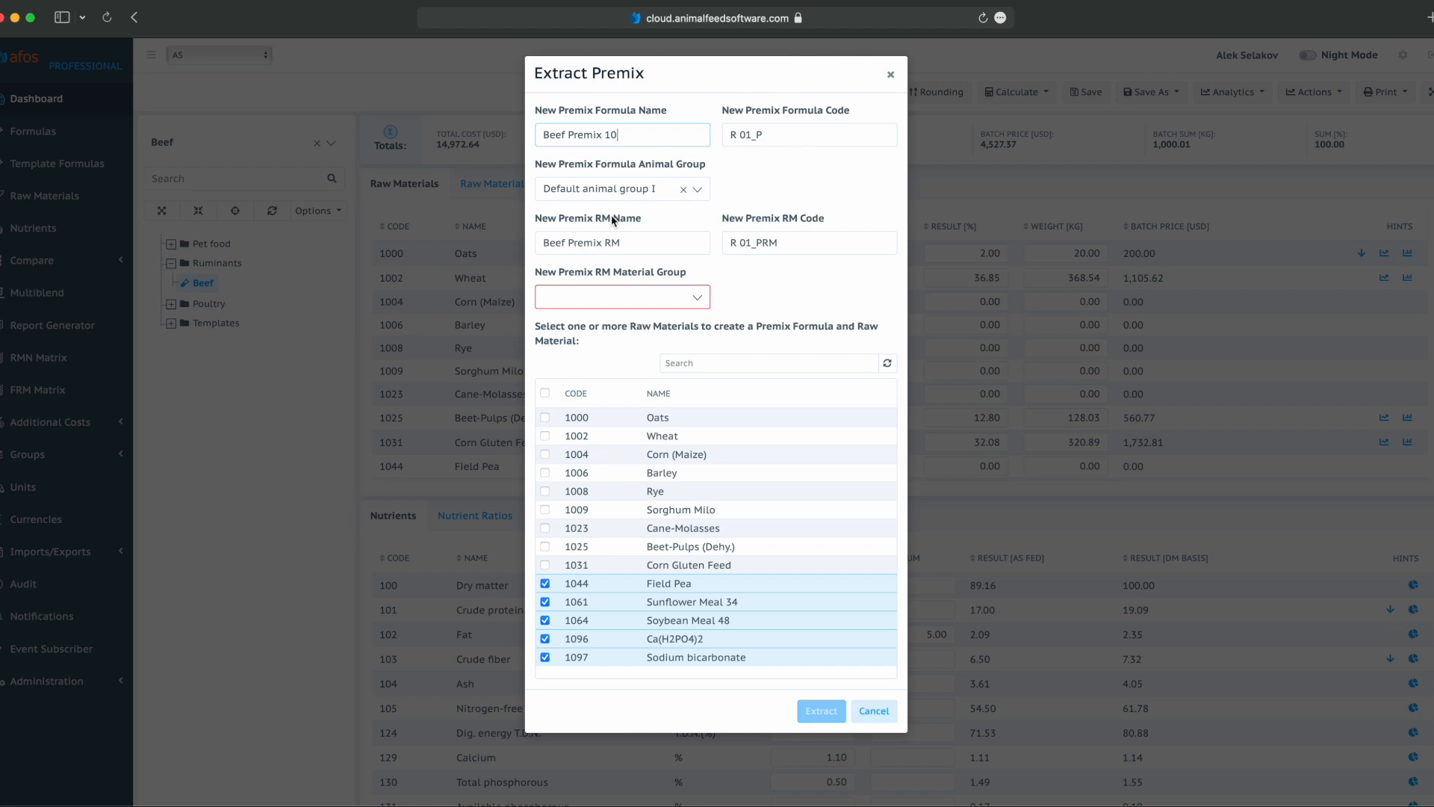
pyautogui.moveTo(693, 175)
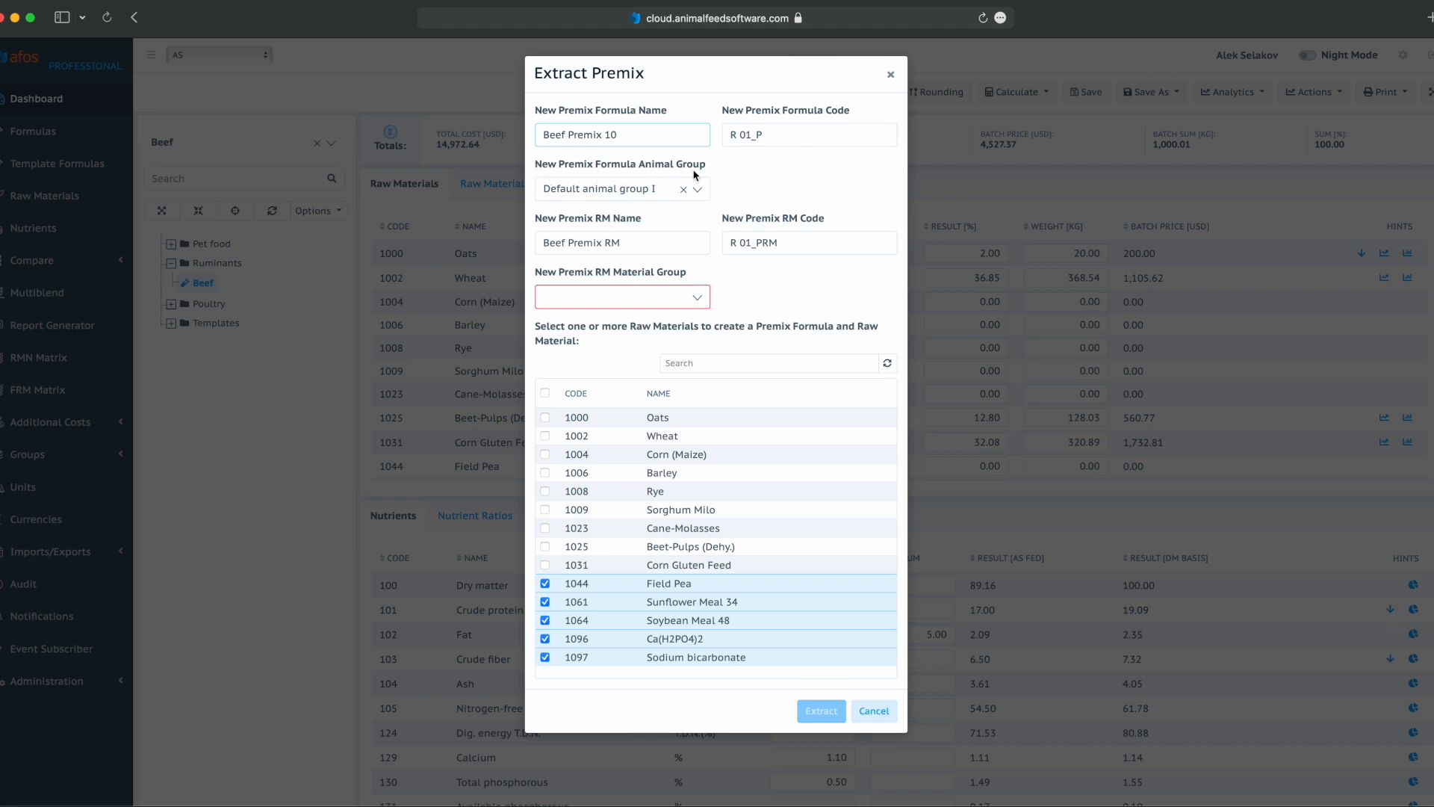
pyautogui.moveTo(606, 200)
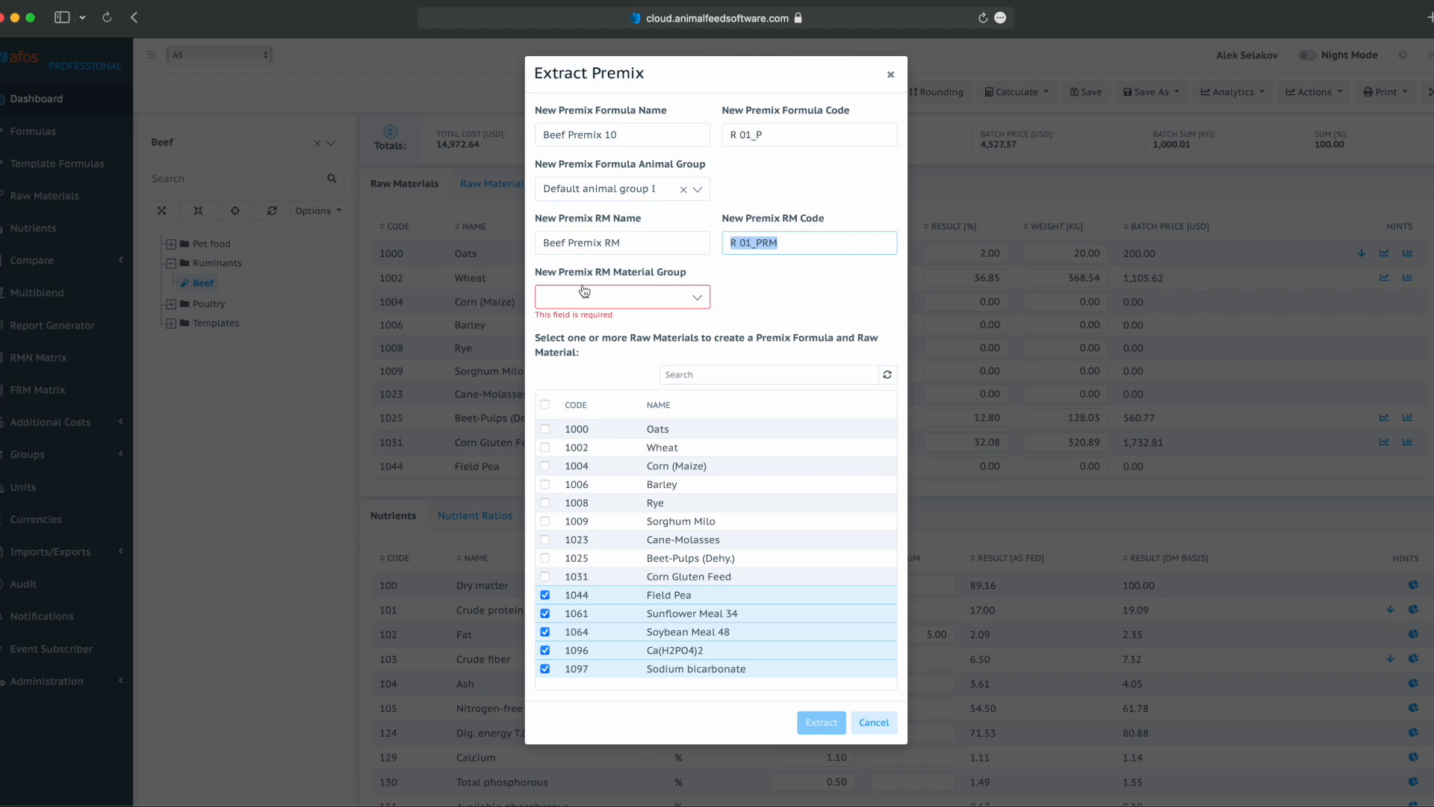
pyautogui.click(622, 297)
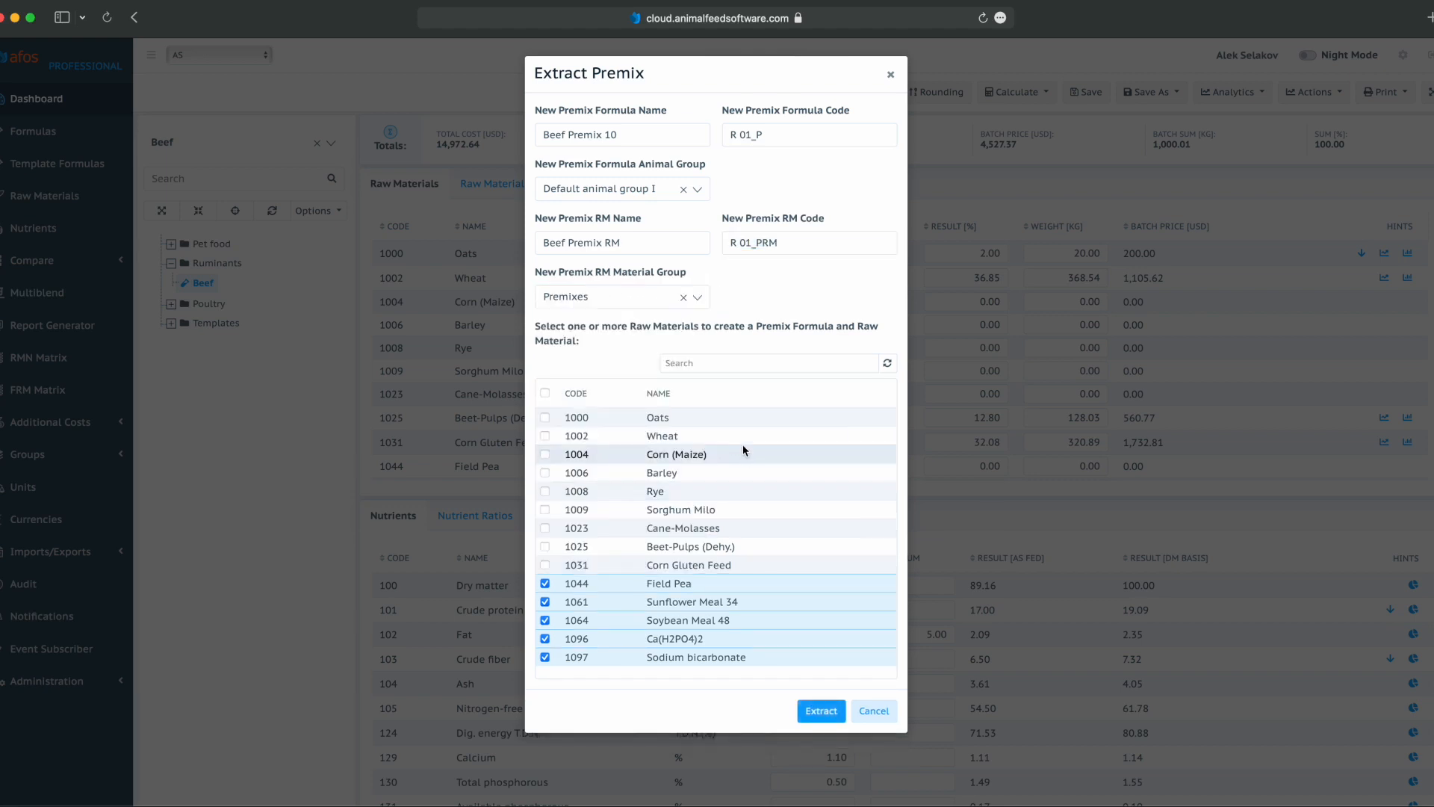
pyautogui.click(820, 710)
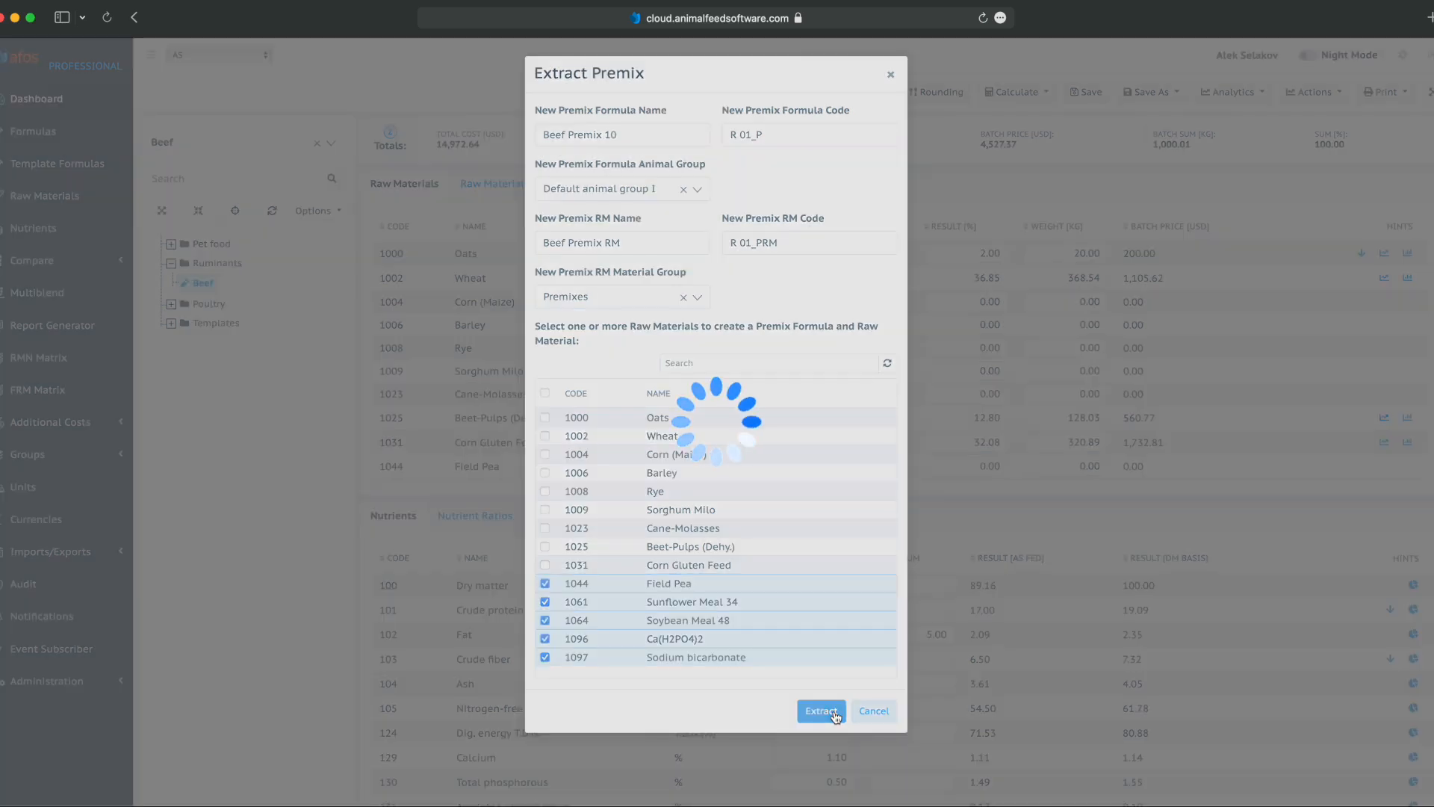
# After the 'Code is not unique' error, change the premix RM code to R 01_PRMV2 and extract again.
pyautogui.click(820, 711)
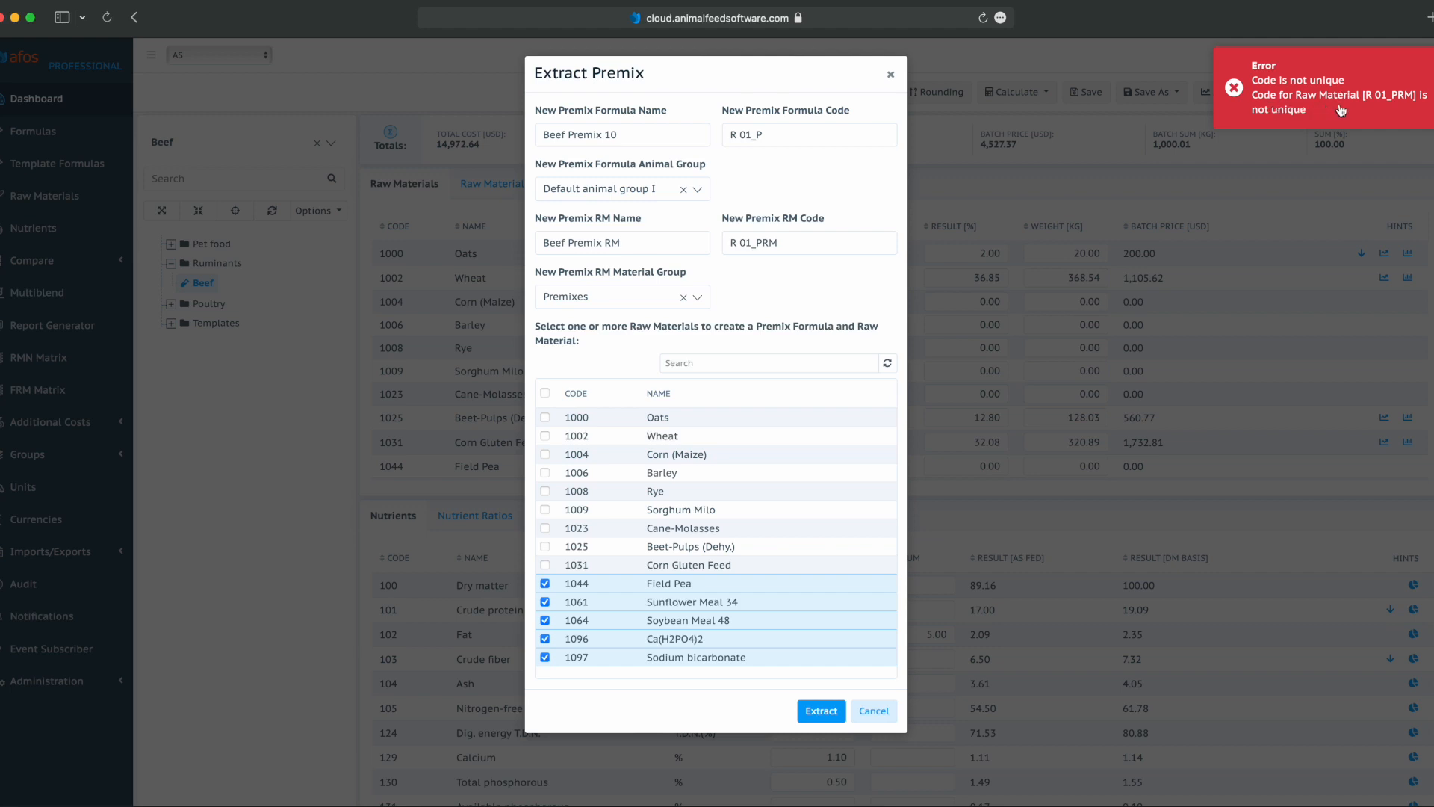
pyautogui.moveTo(1395, 105)
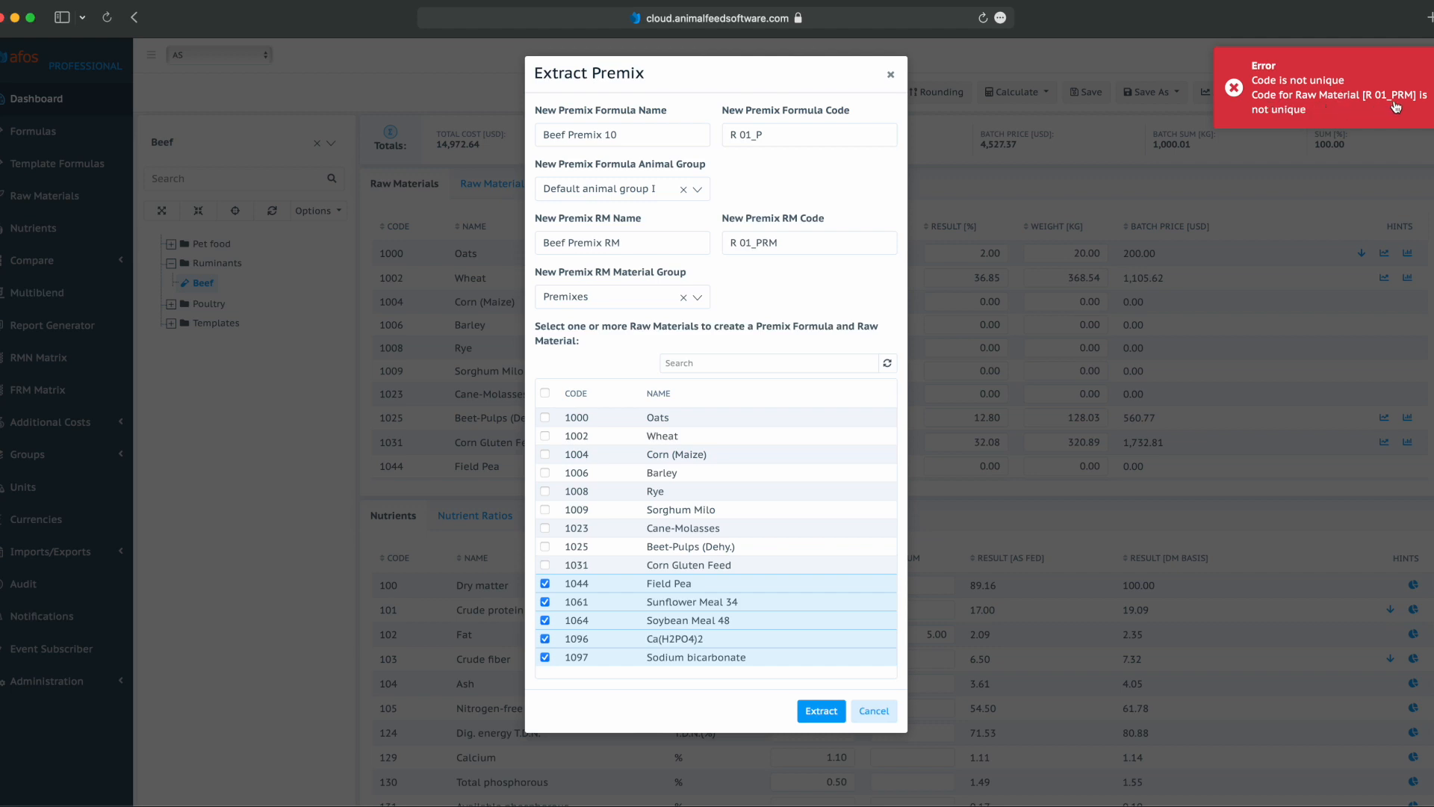
pyautogui.click(808, 242)
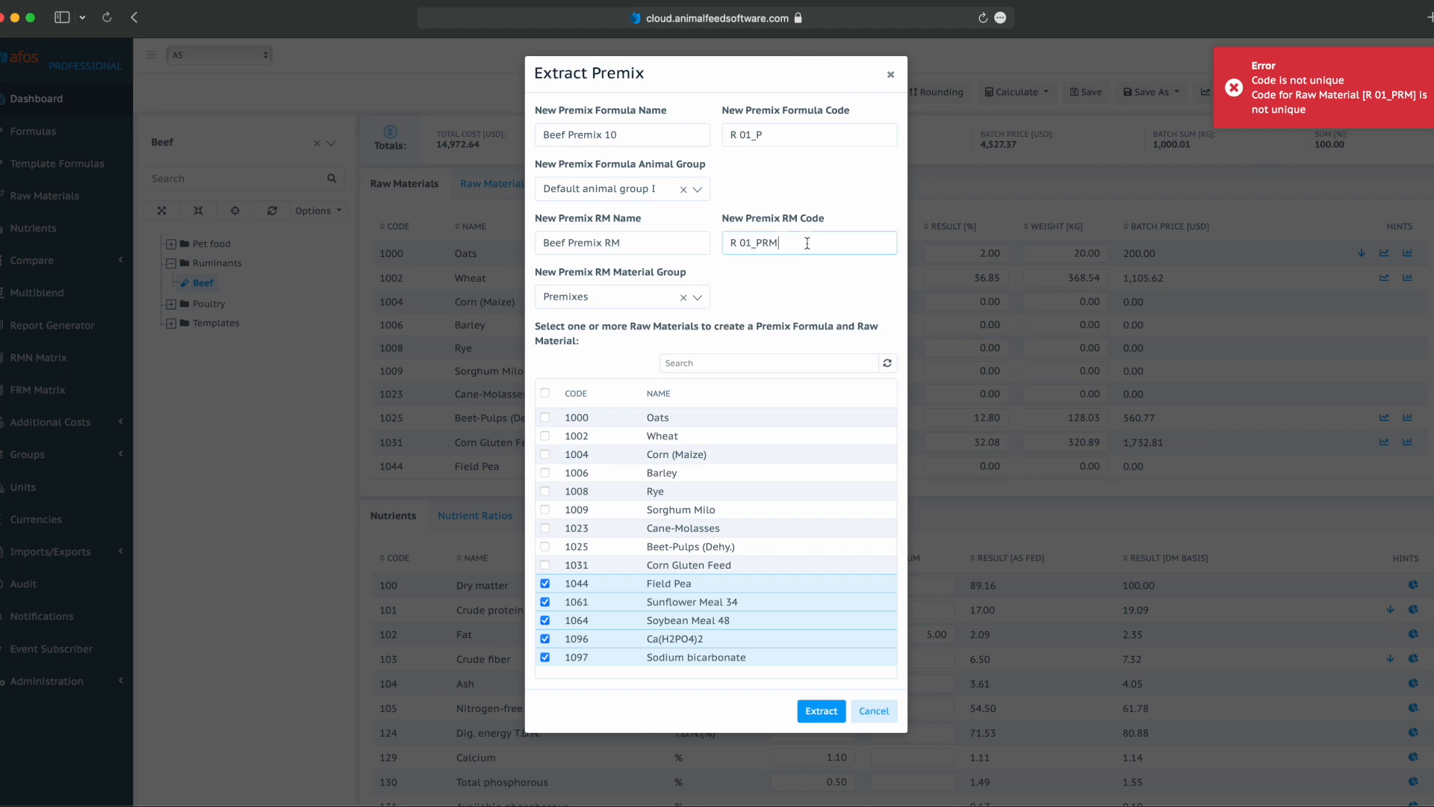
pyautogui.write('V')
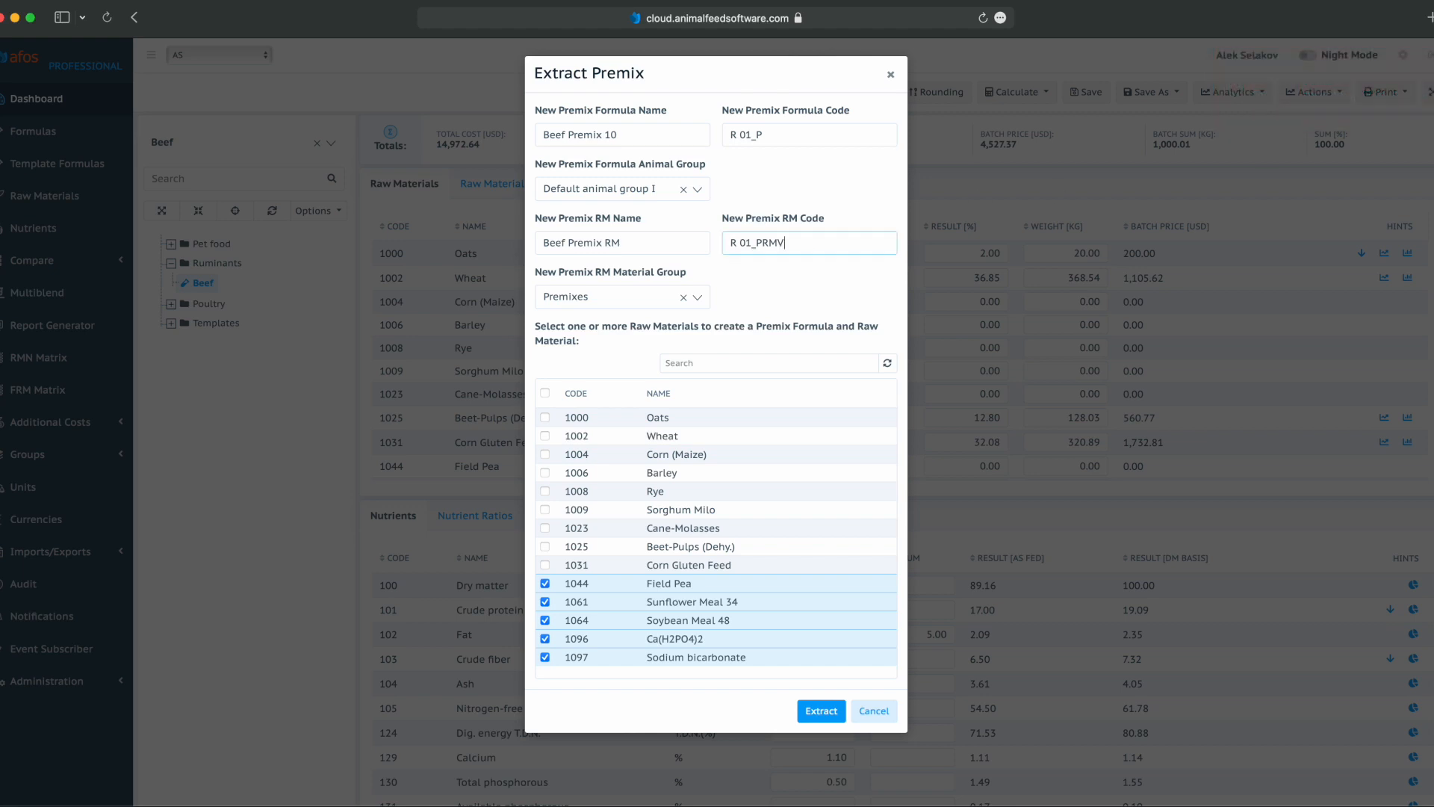
pyautogui.write('2')
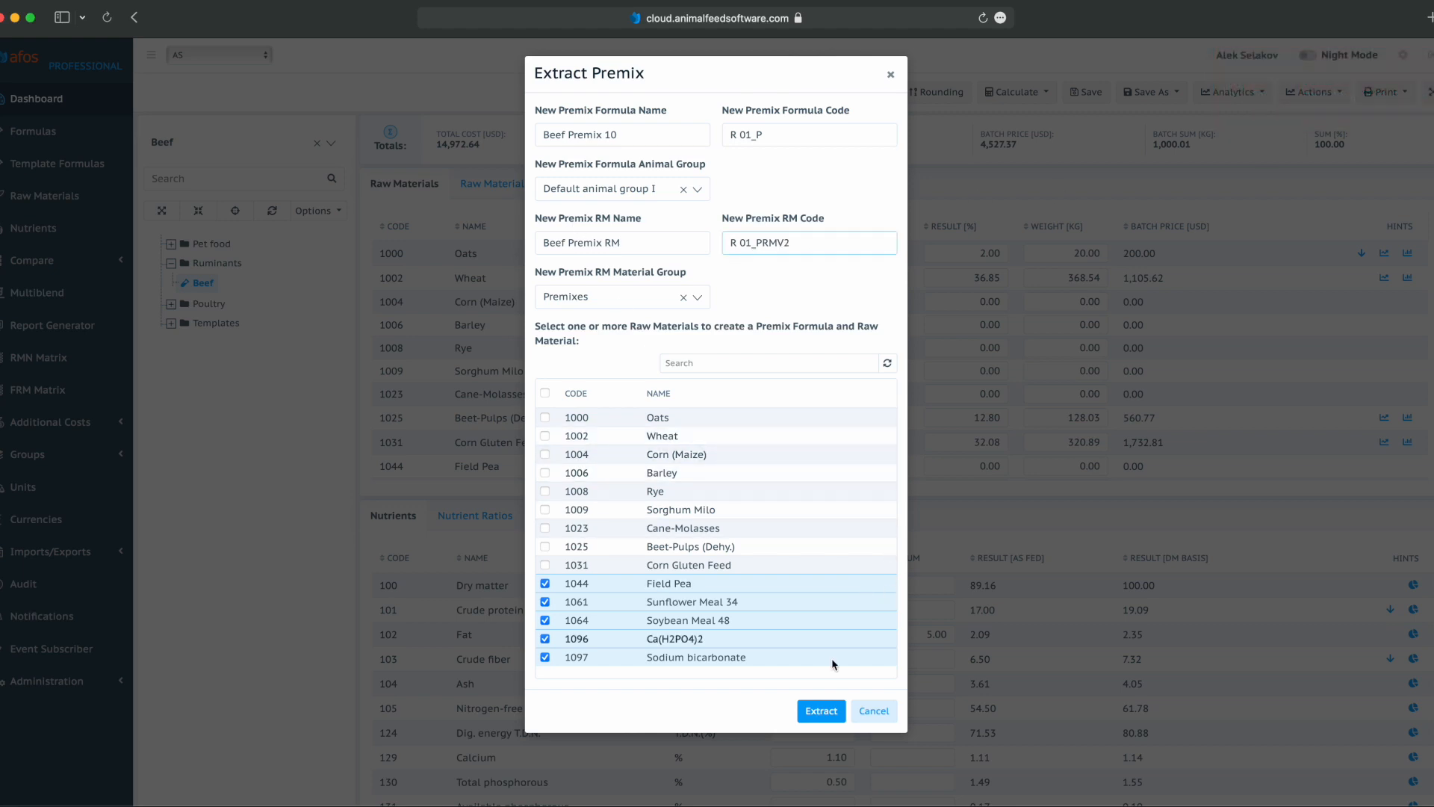
pyautogui.click(820, 710)
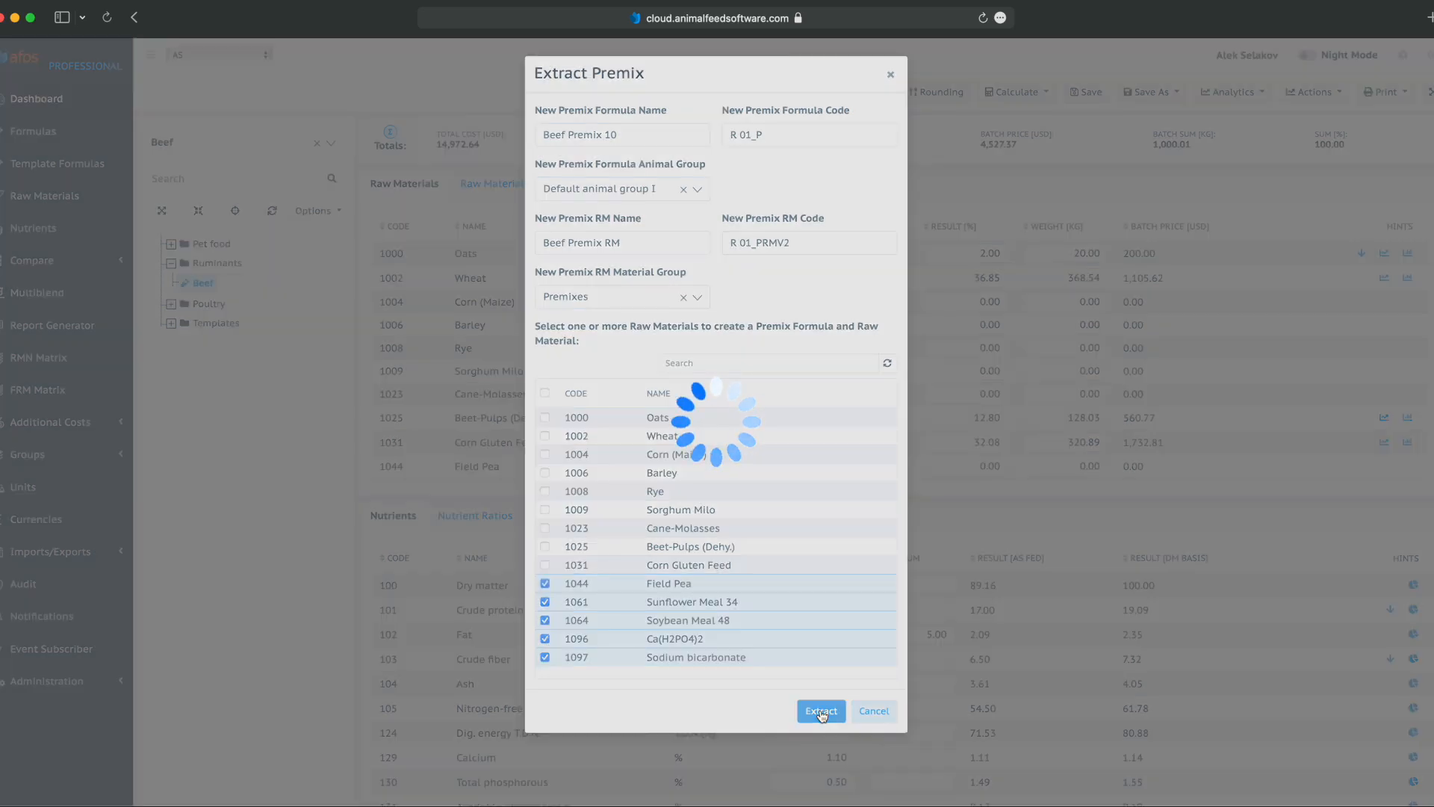
# Open the new Beef Premix 10 formula, then go to the last page of Raw Materials for R 01_PRMV2.
pyautogui.click(820, 711)
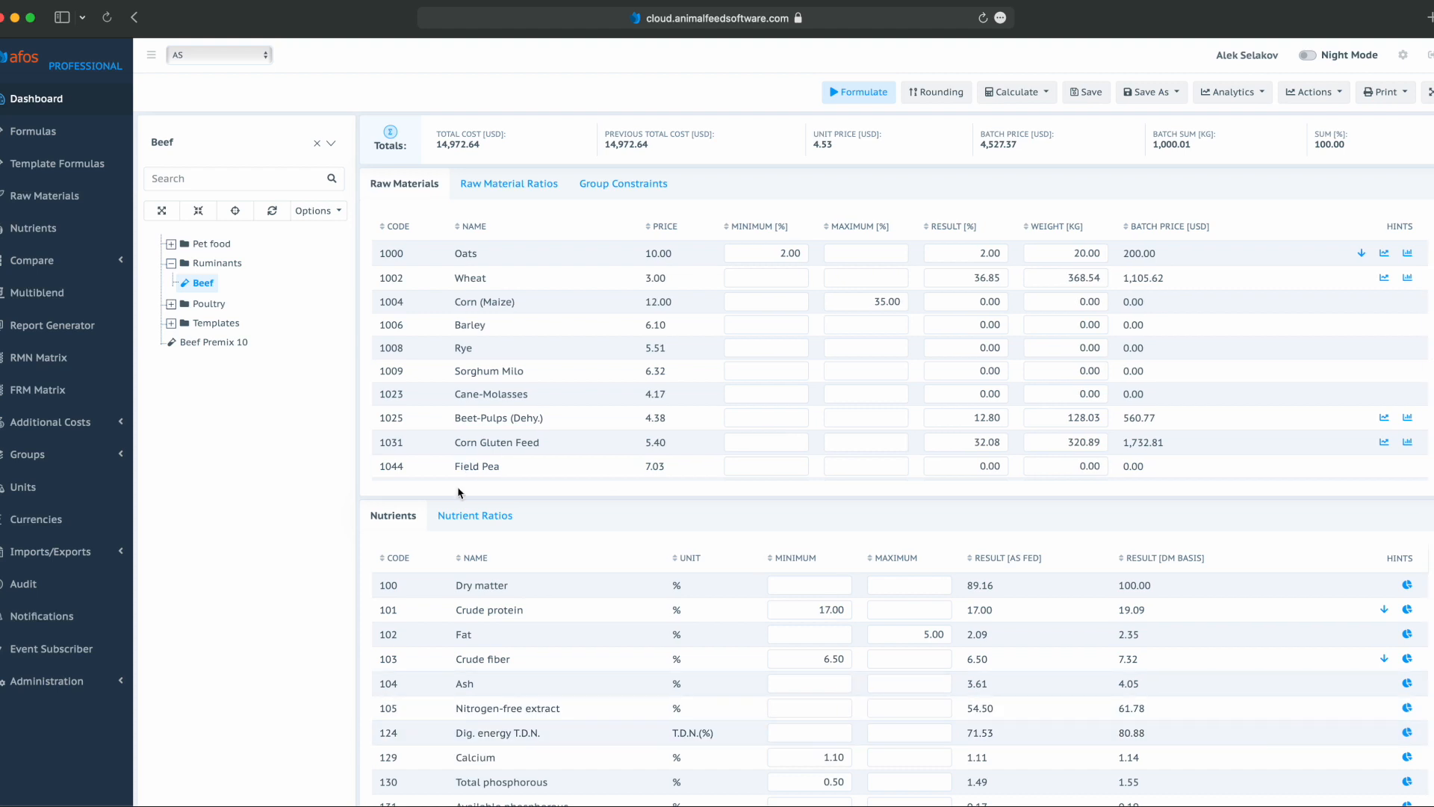
pyautogui.click(217, 342)
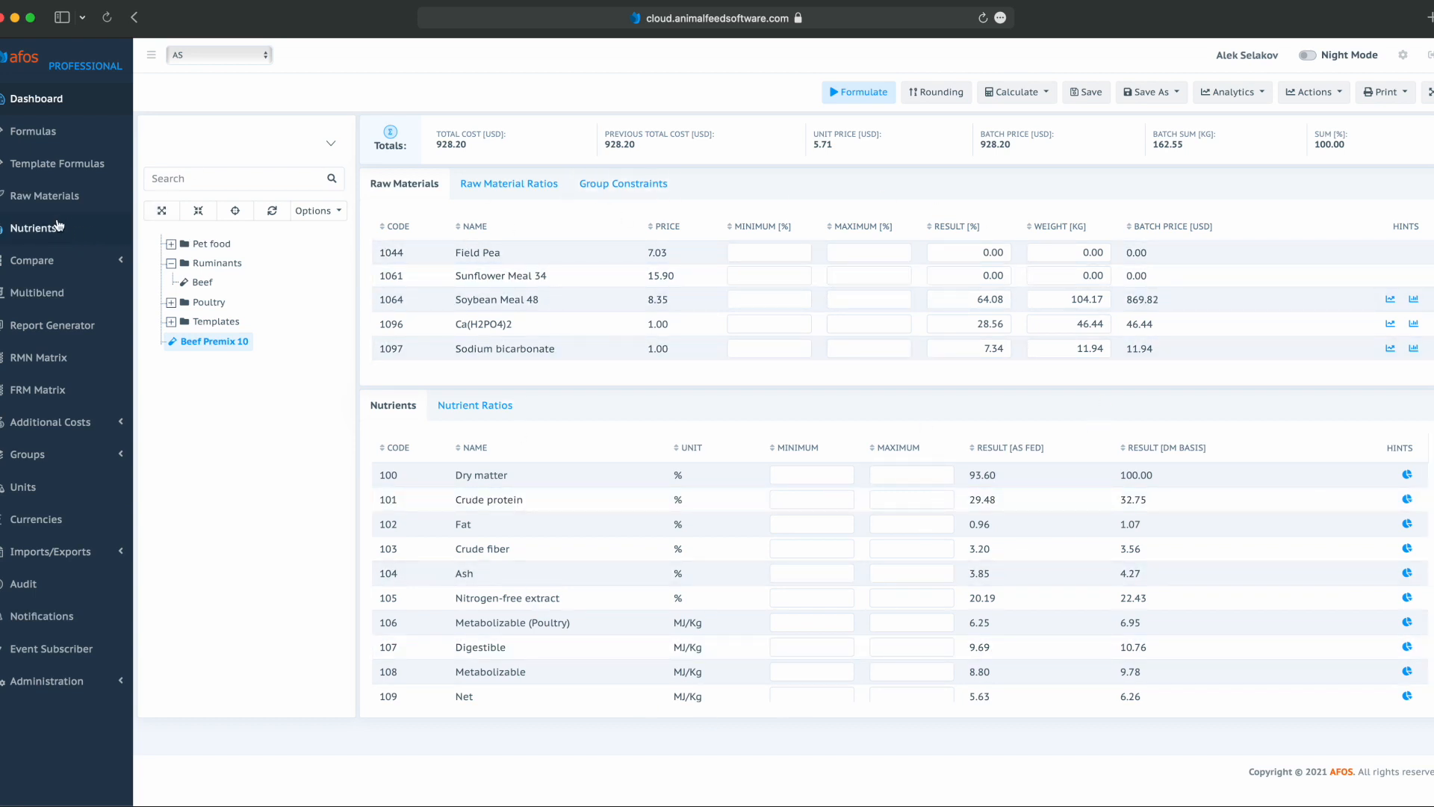
pyautogui.click(44, 195)
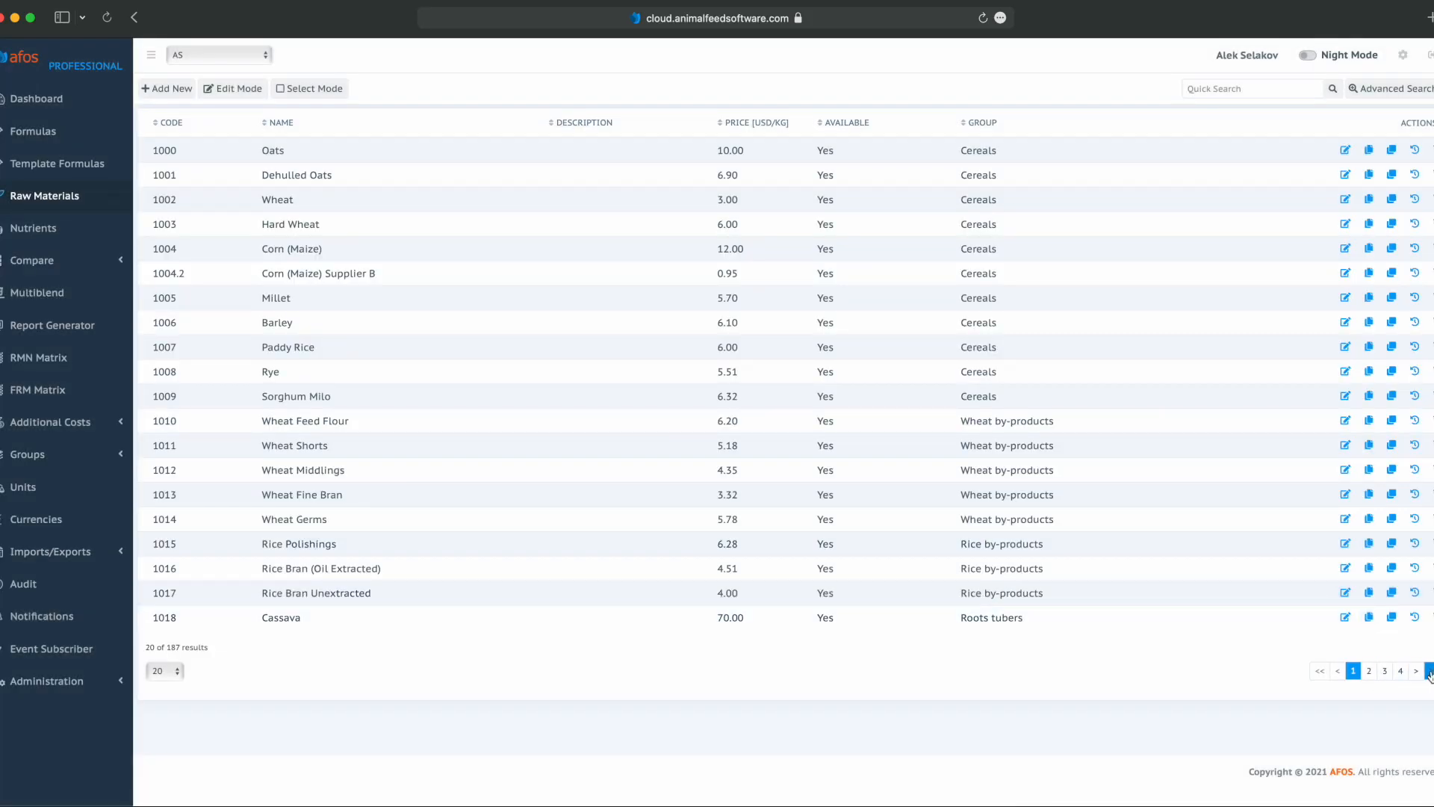
pyautogui.click(1428, 671)
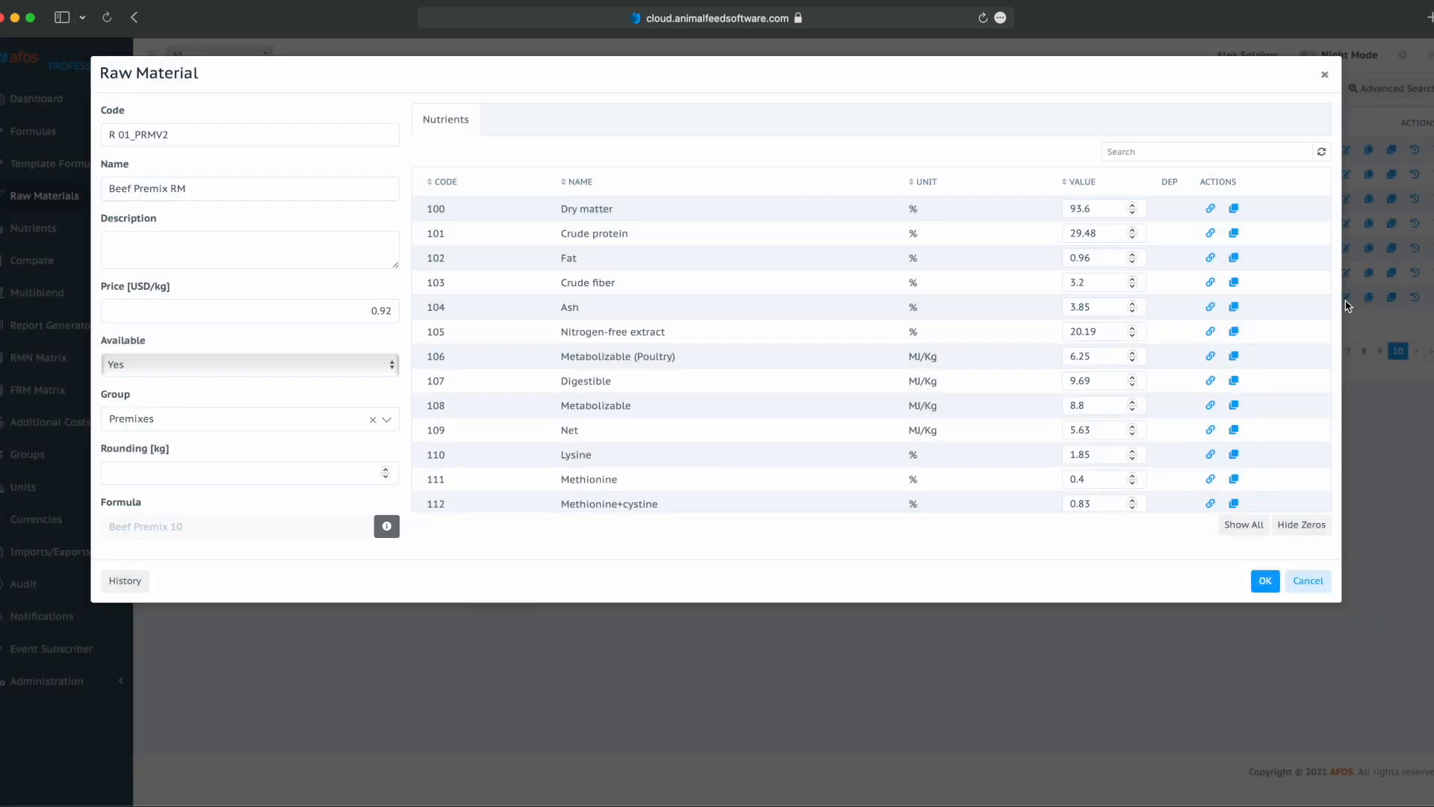
# Scroll the R 01_PRMV2 raw material record down to its Formula field linking Beef Premix 10.
pyautogui.scroll(-3)
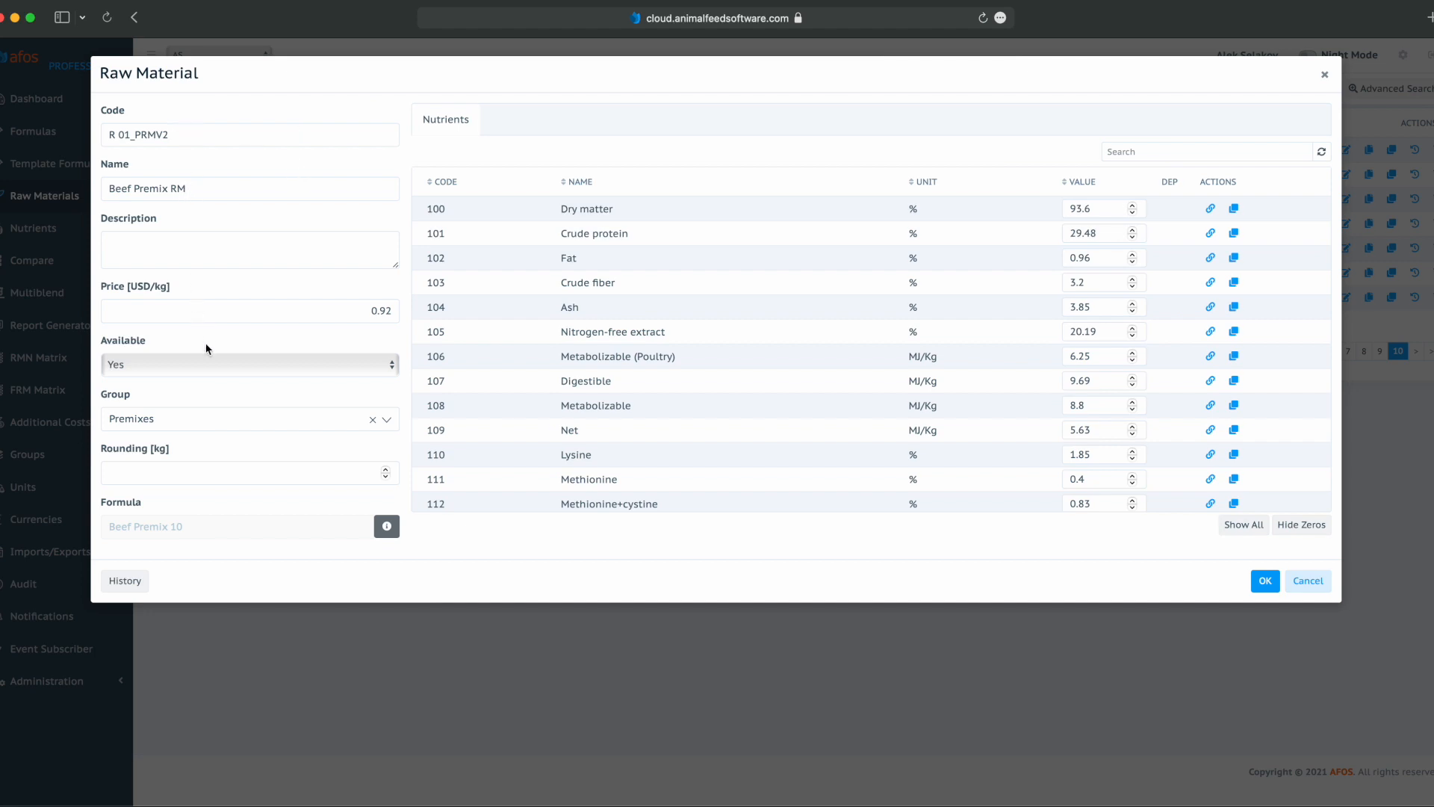
pyautogui.moveTo(116, 519)
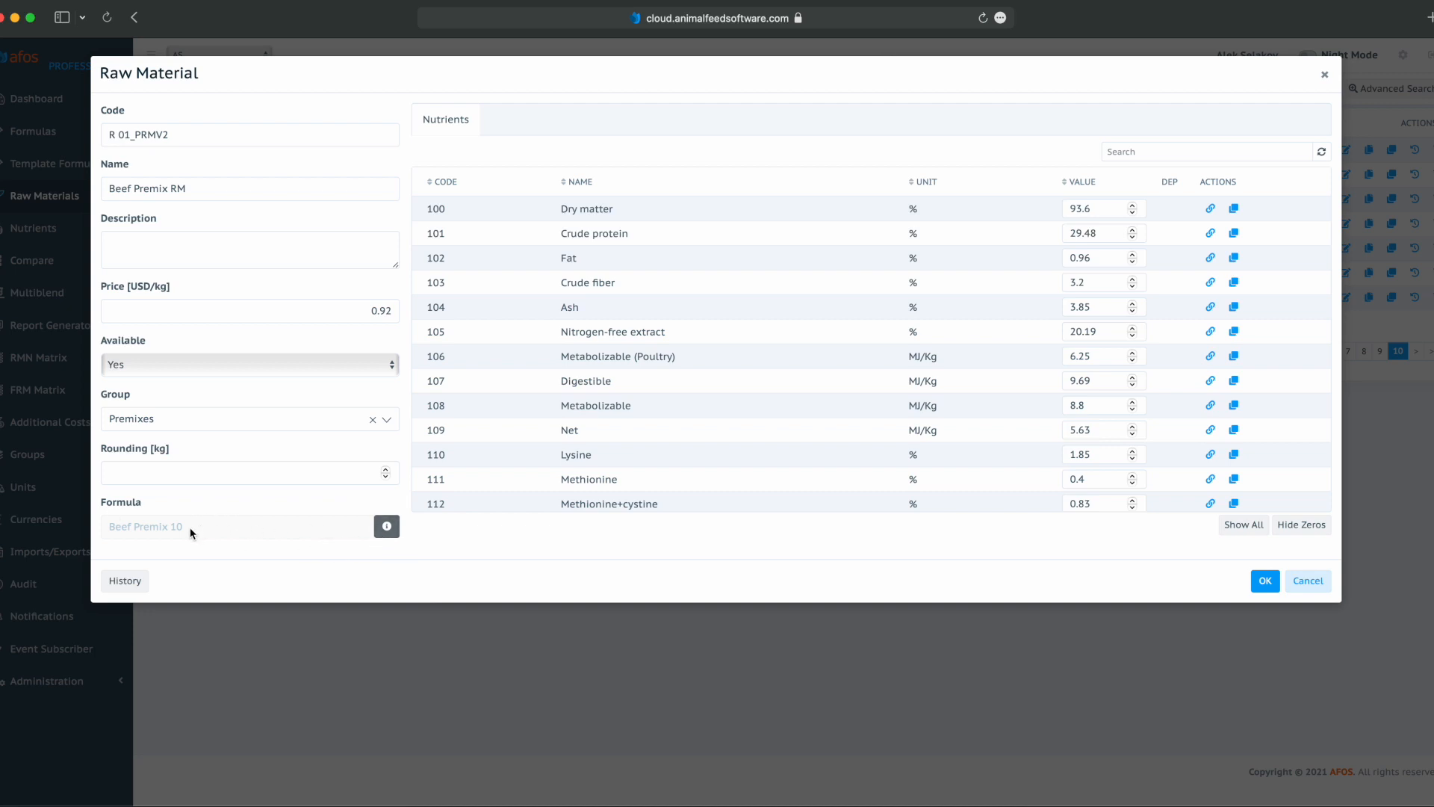
pyautogui.moveTo(183, 661)
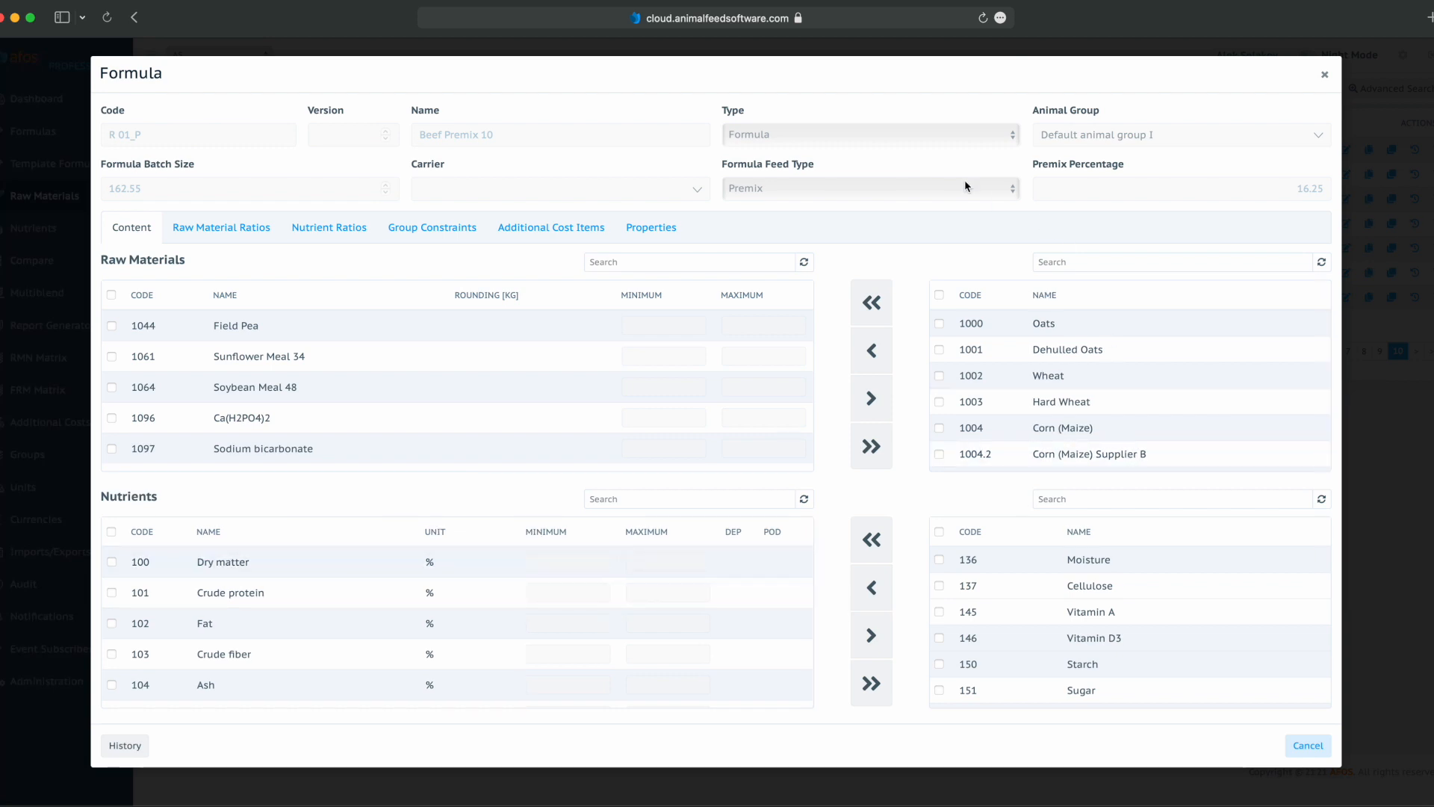
pyautogui.moveTo(1104, 166)
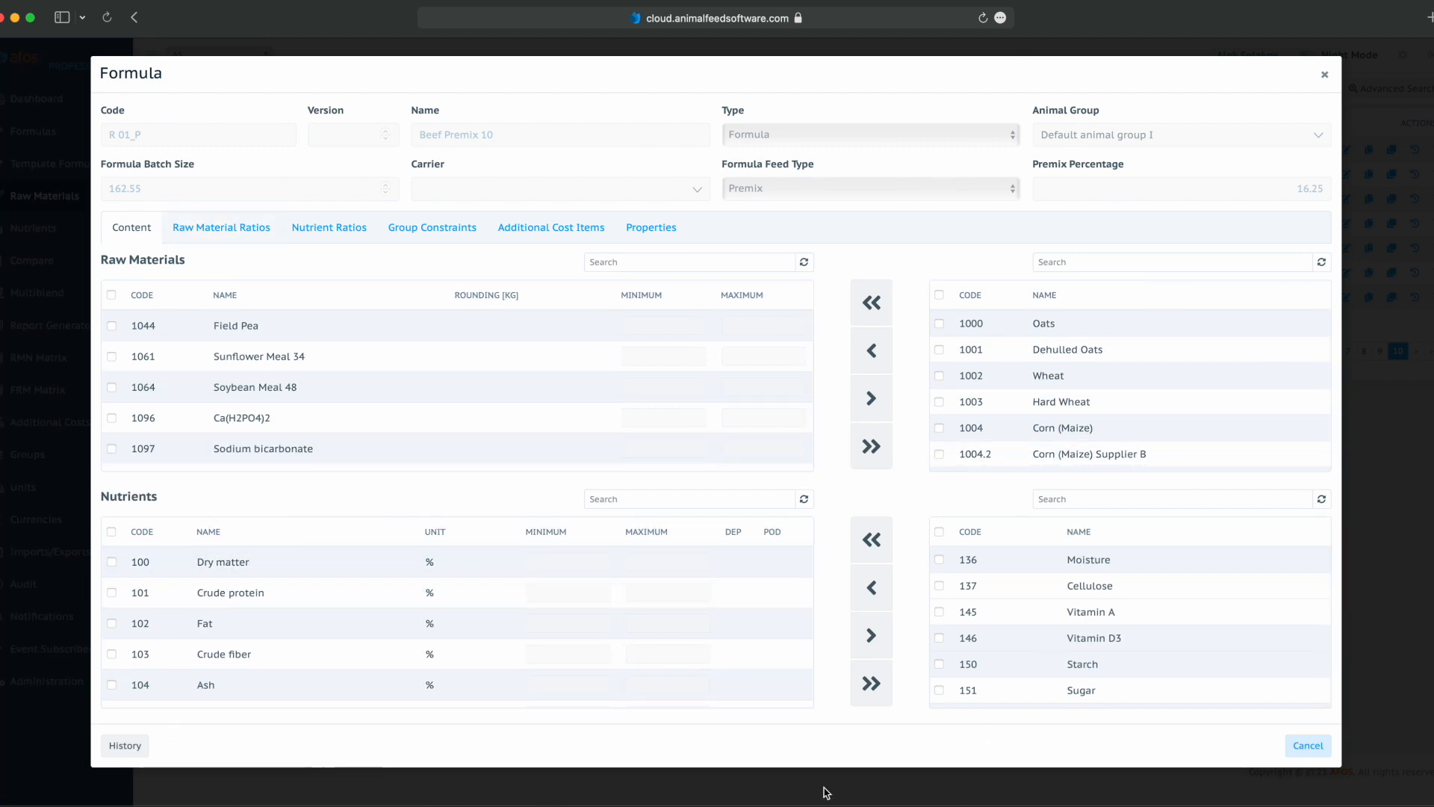
pyautogui.moveTo(690, 731)
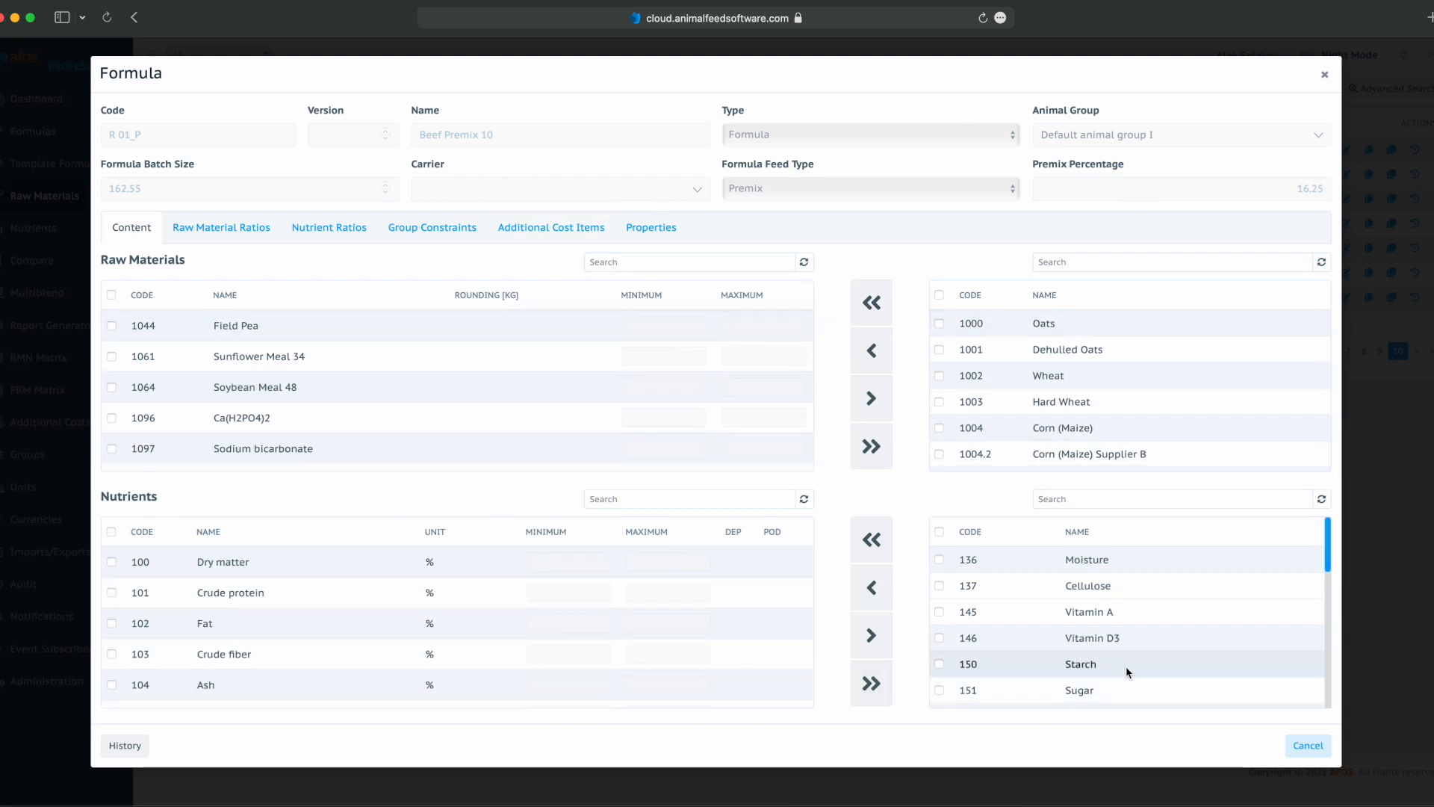
# Review Beef Premix 10's Raw Material Ratios and Group Constraints, then close the formula and RM record.
pyautogui.click(221, 227)
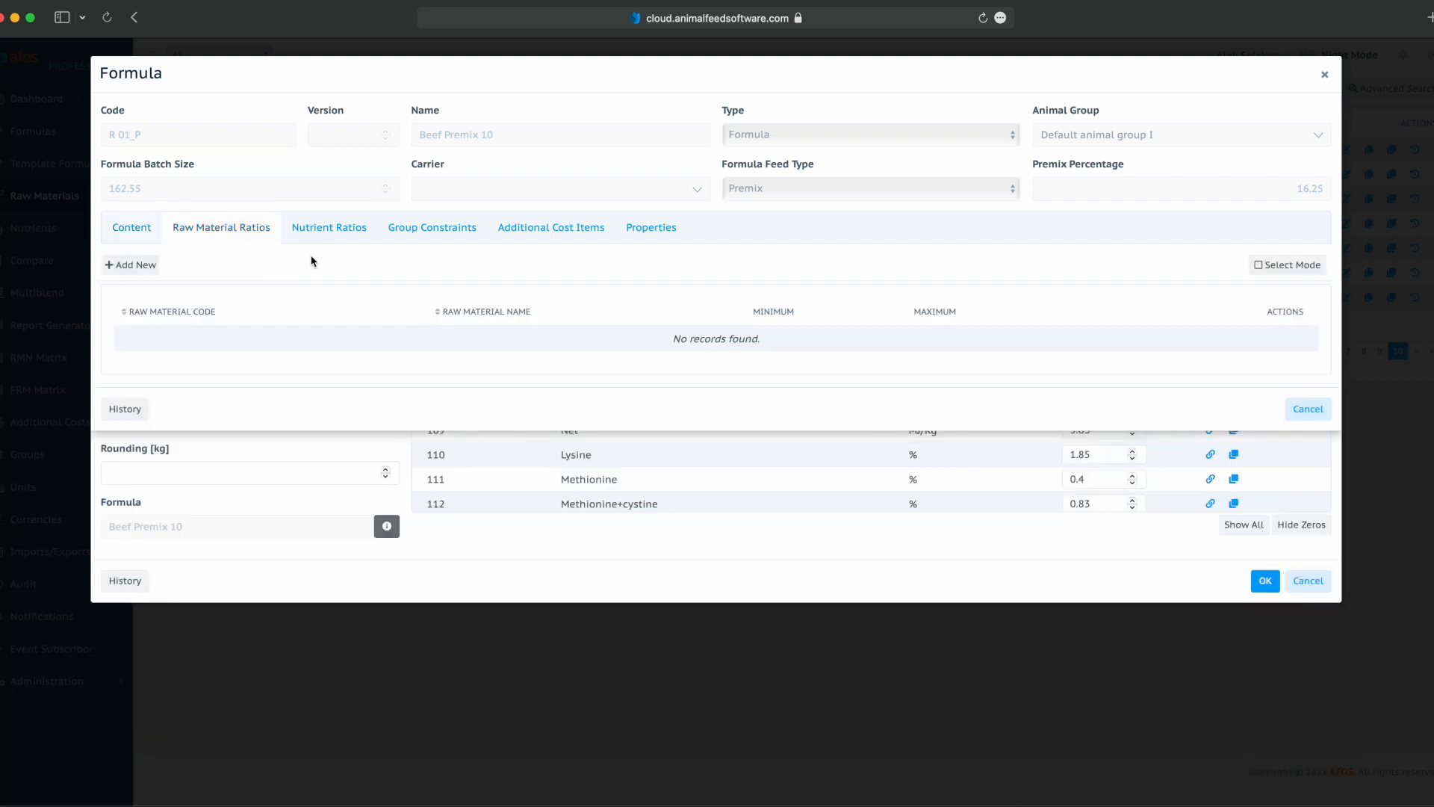
pyautogui.click(432, 228)
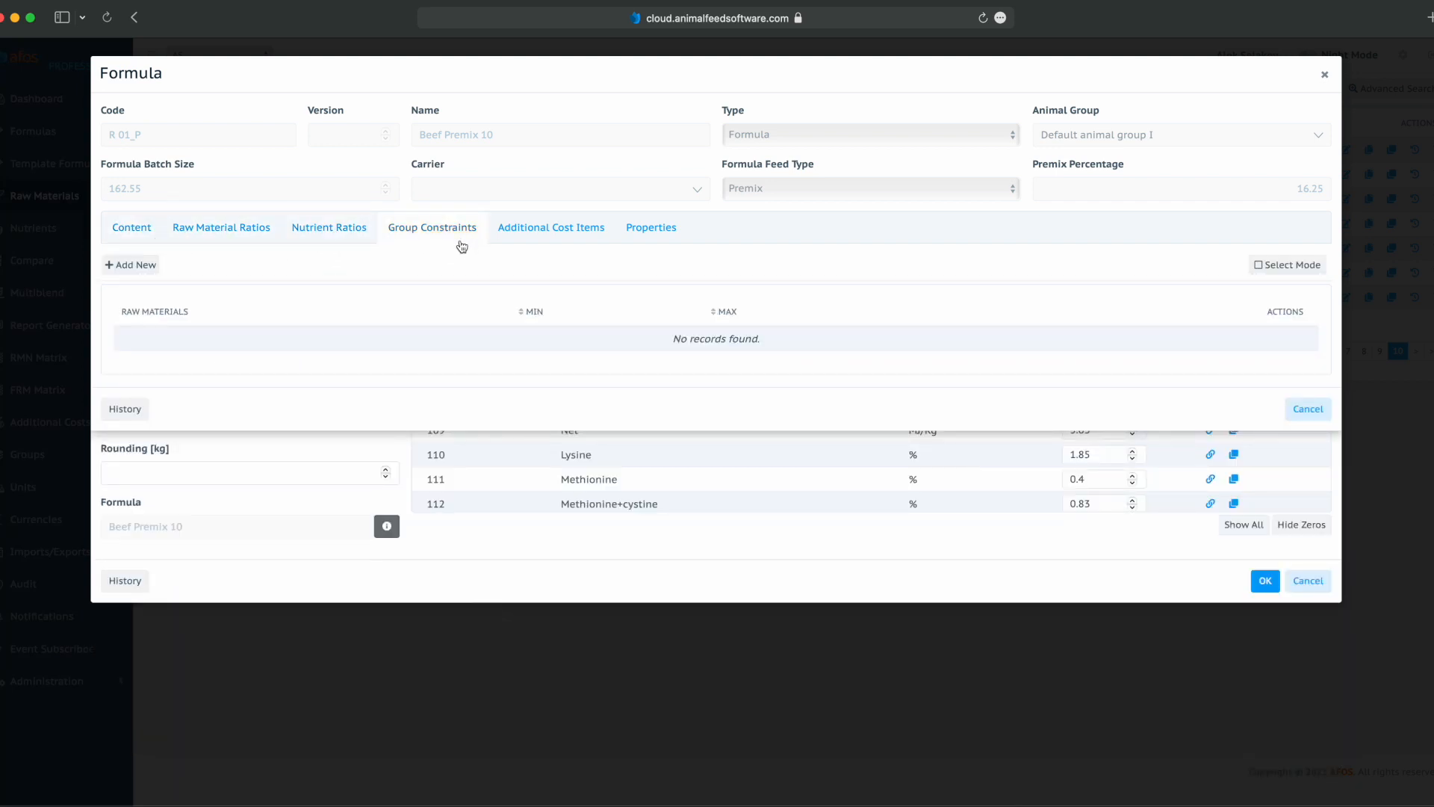
pyautogui.click(131, 227)
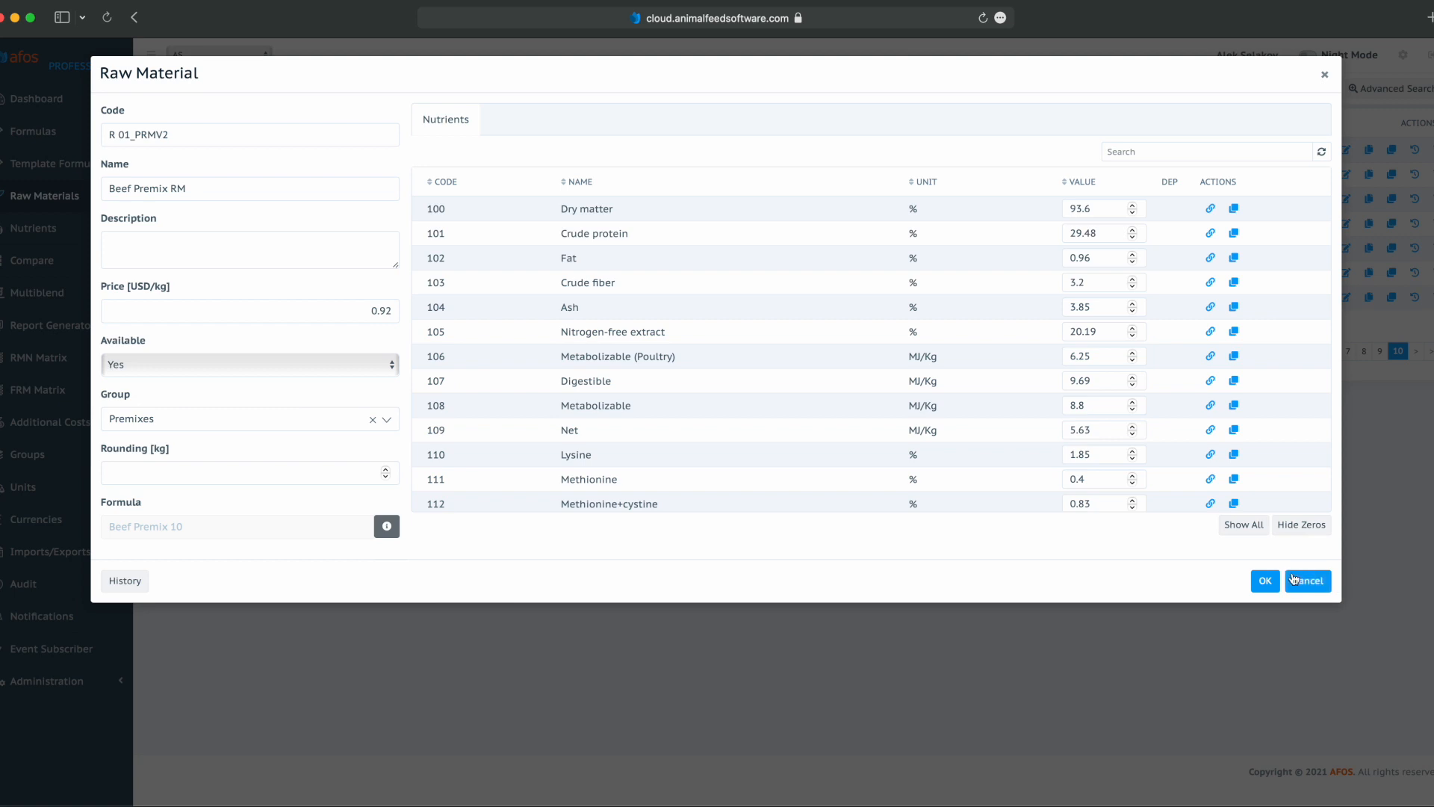
pyautogui.click(1306, 581)
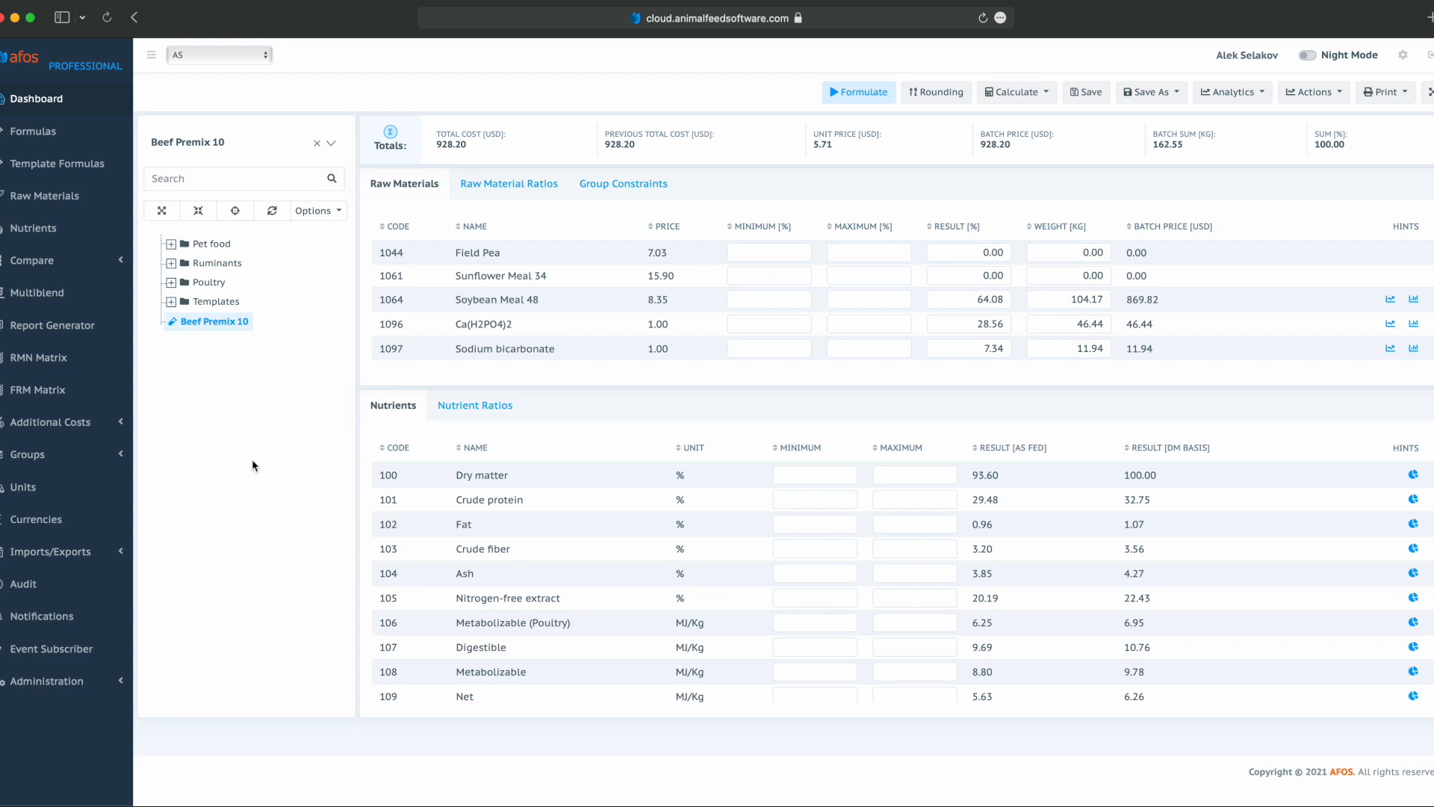
pyautogui.moveTo(217, 334)
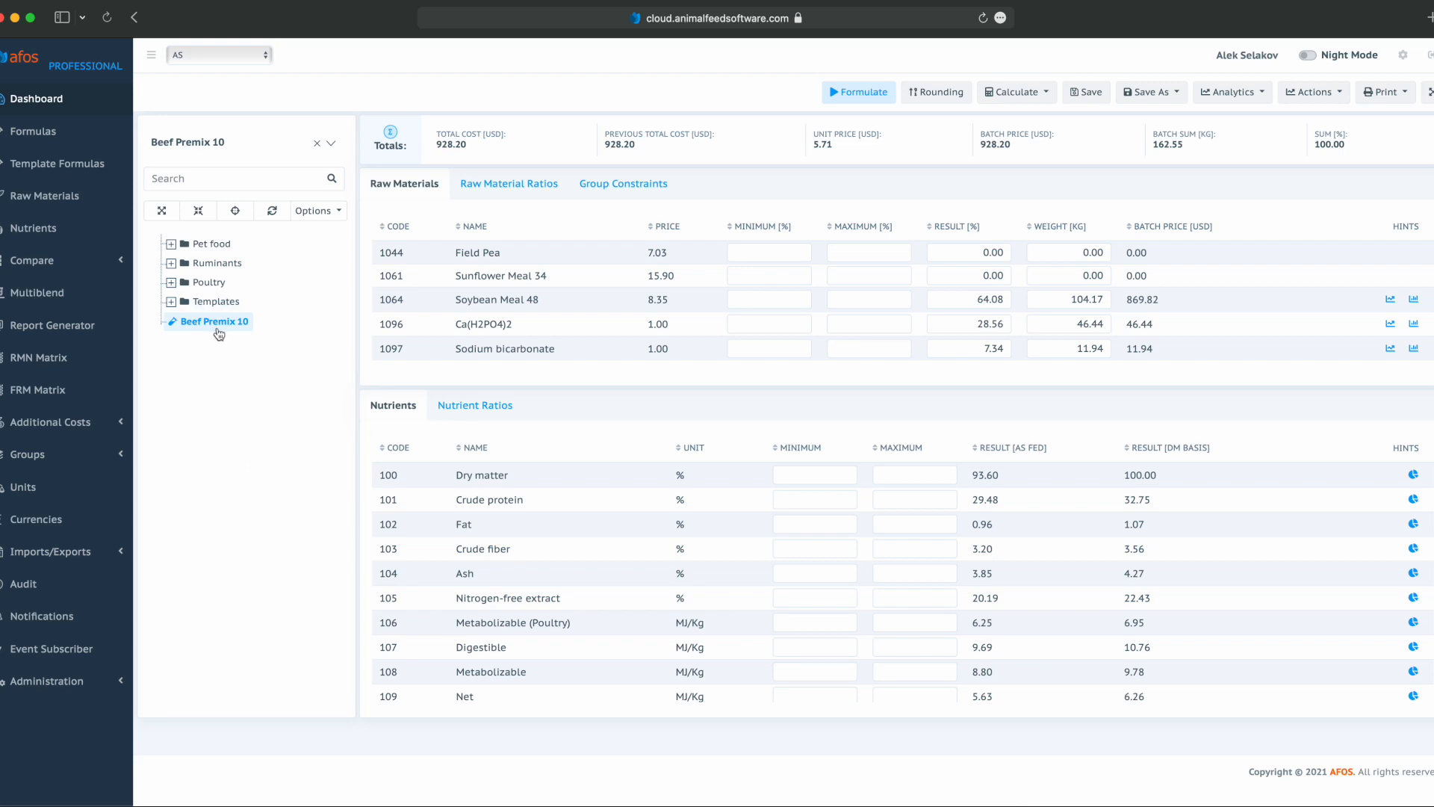
pyautogui.moveTo(216, 335)
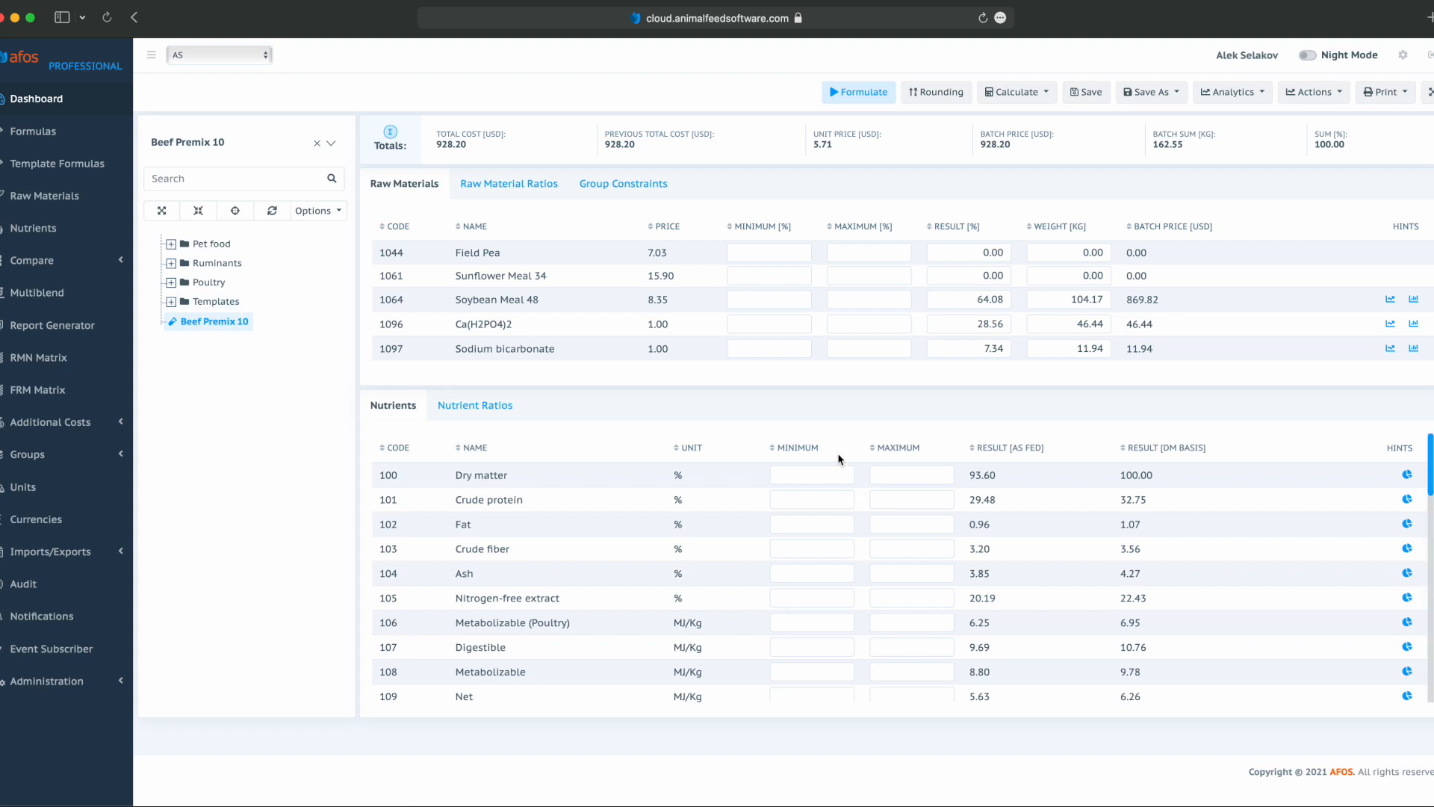
pyautogui.moveTo(1124, 140)
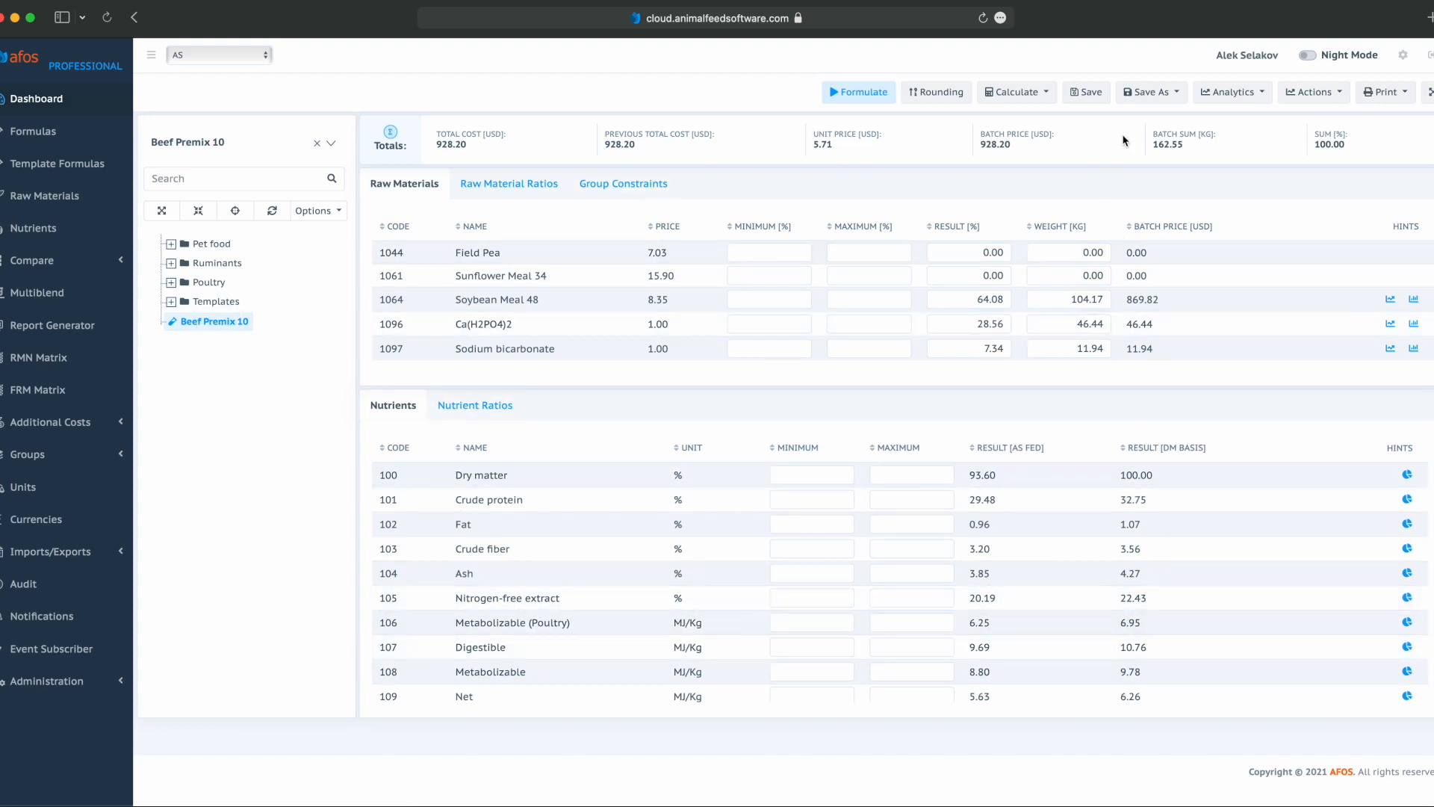
# Expand the Poultry folder in the Formulas tree to load the Poultry formula.
pyautogui.click(1312, 91)
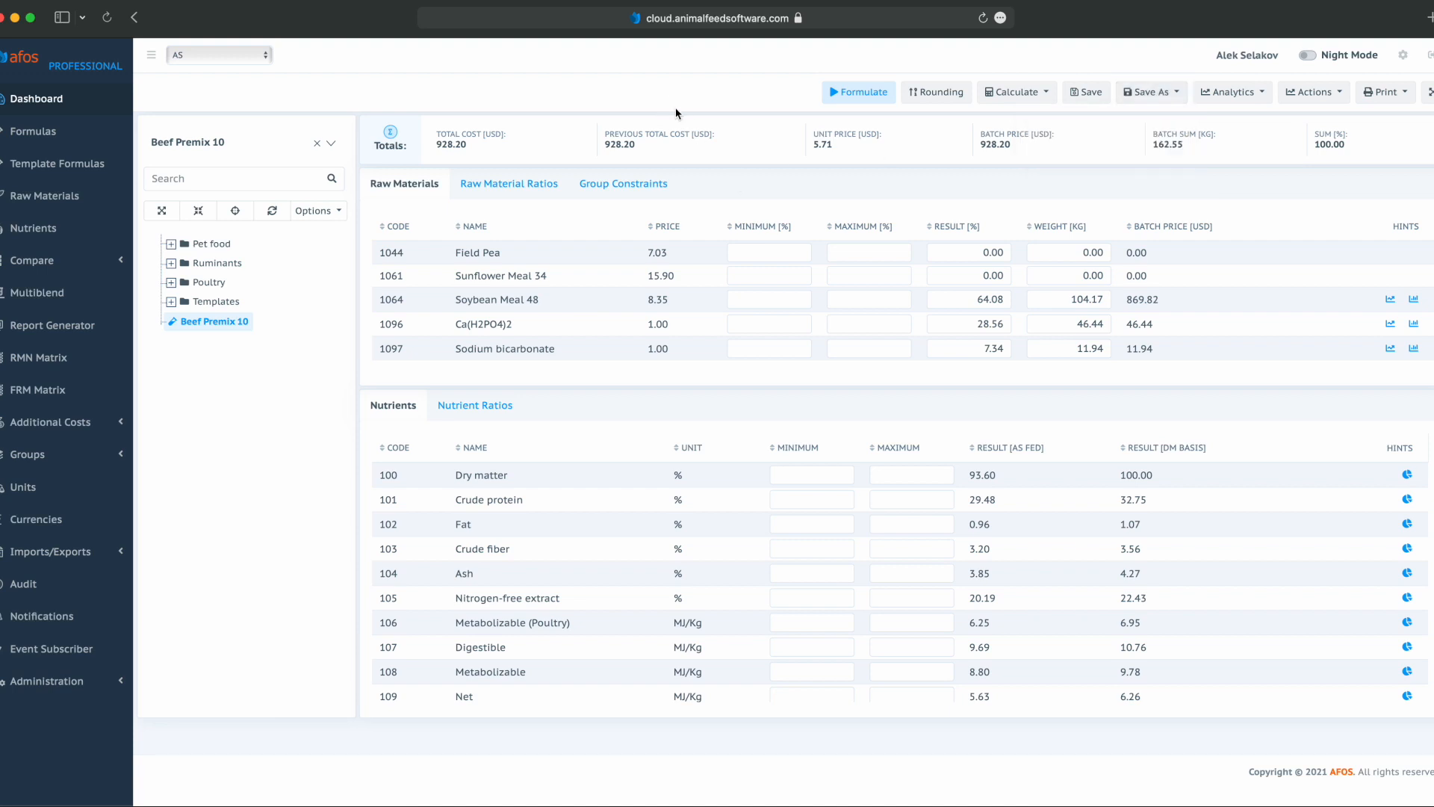
pyautogui.moveTo(253, 290)
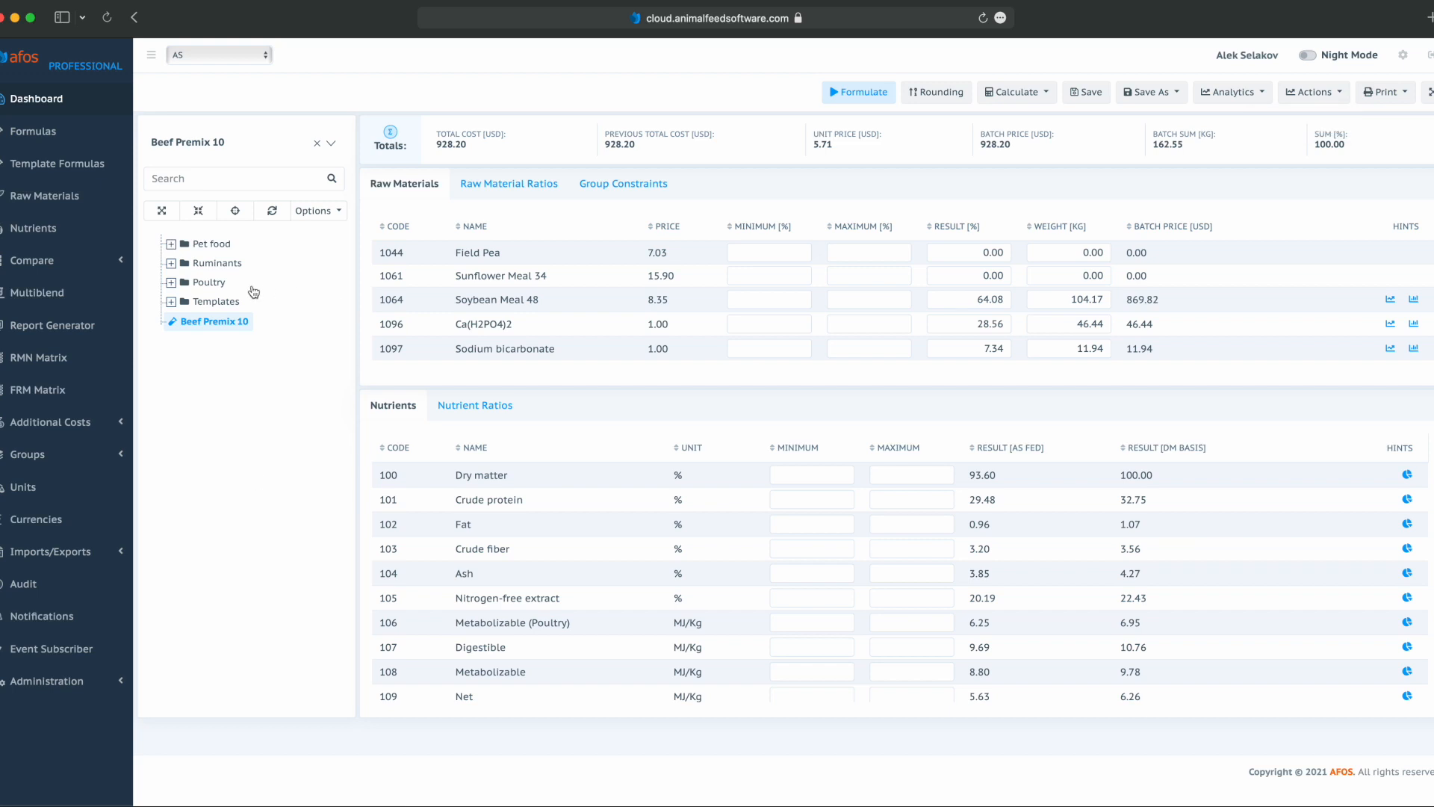
pyautogui.click(170, 263)
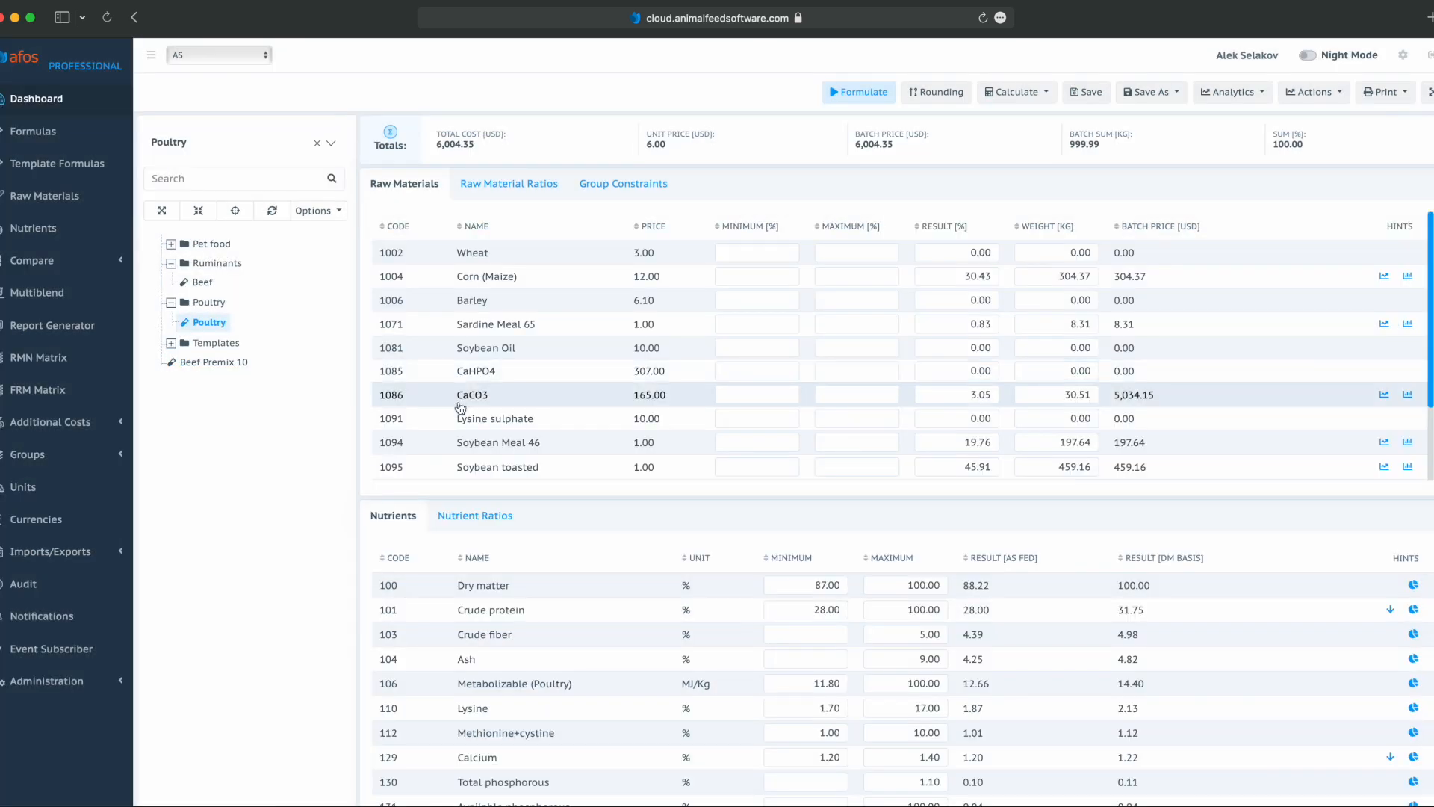
# Edit the Poultry formula to add Beef Premix RM (R 01_PRMV2) at 16.25 min and max, and confirm.
pyautogui.rightClick(209, 321)
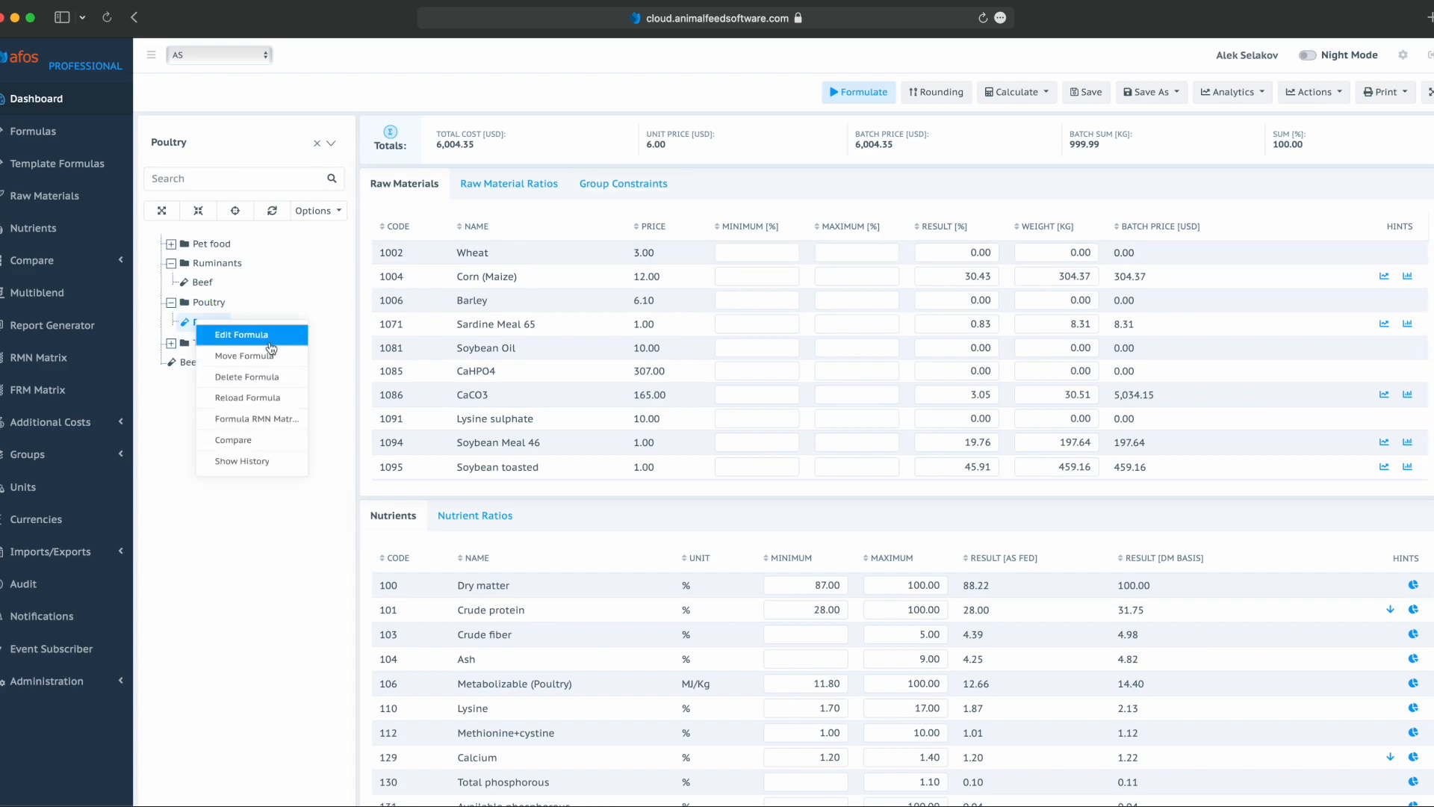
pyautogui.click(241, 334)
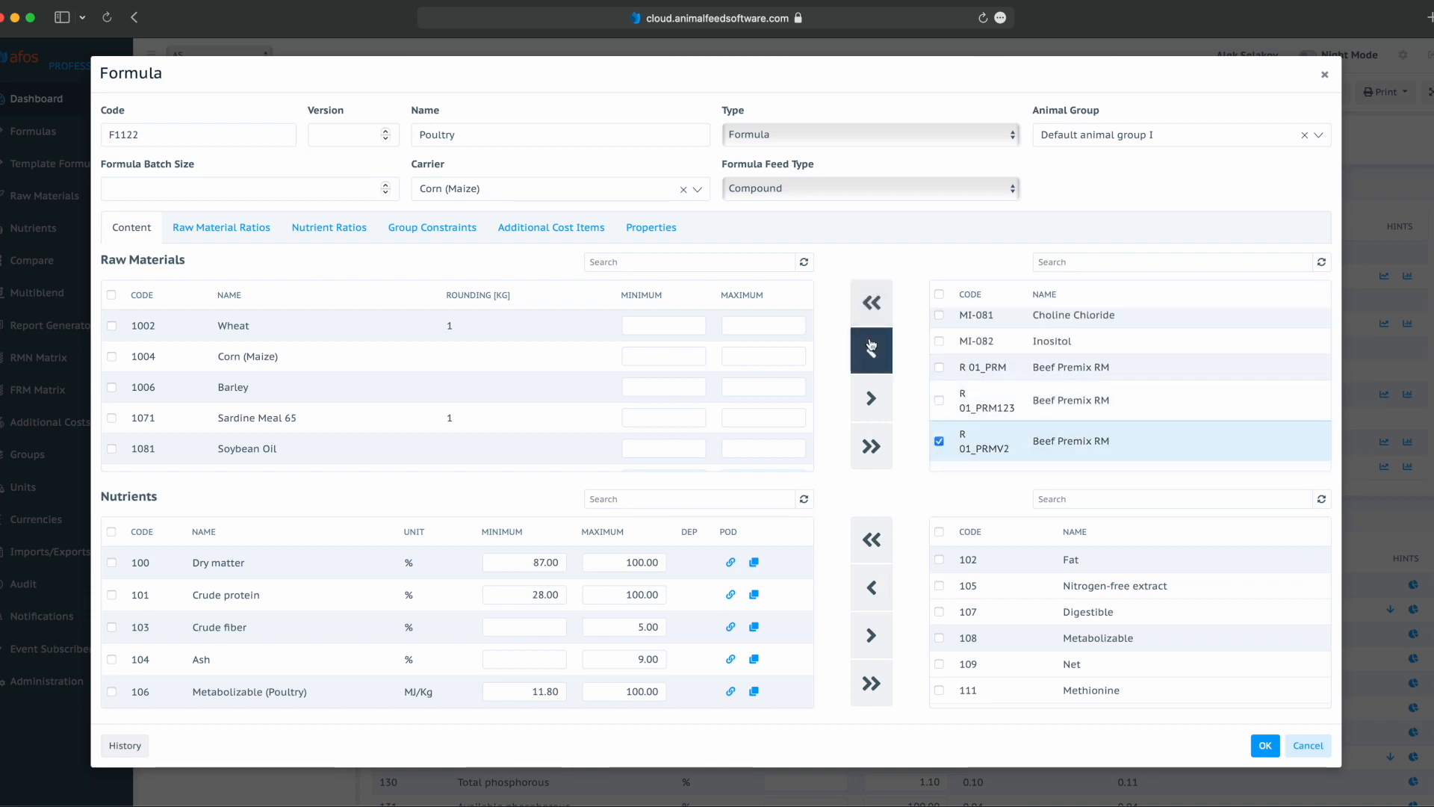
pyautogui.click(870, 350)
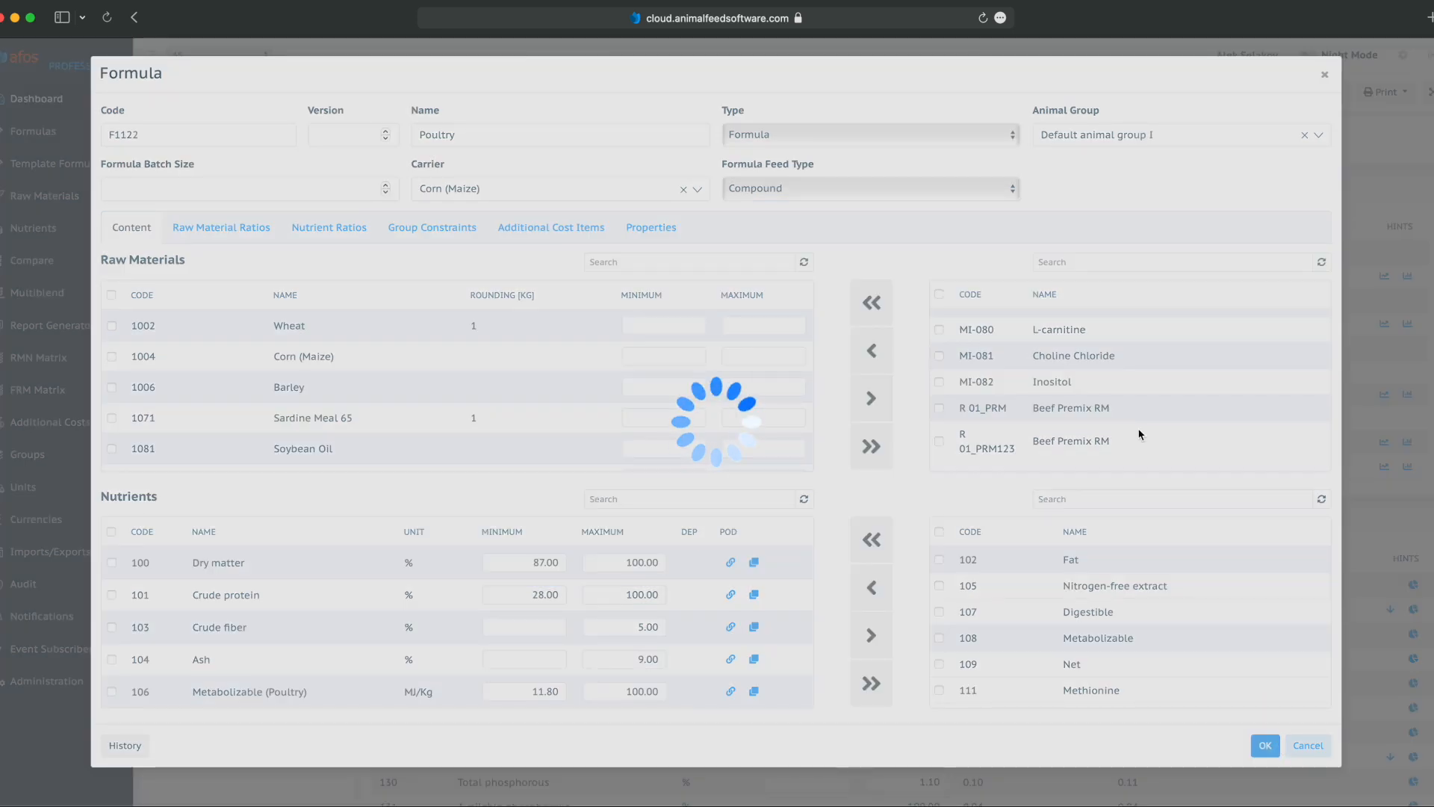
pyautogui.click(1264, 746)
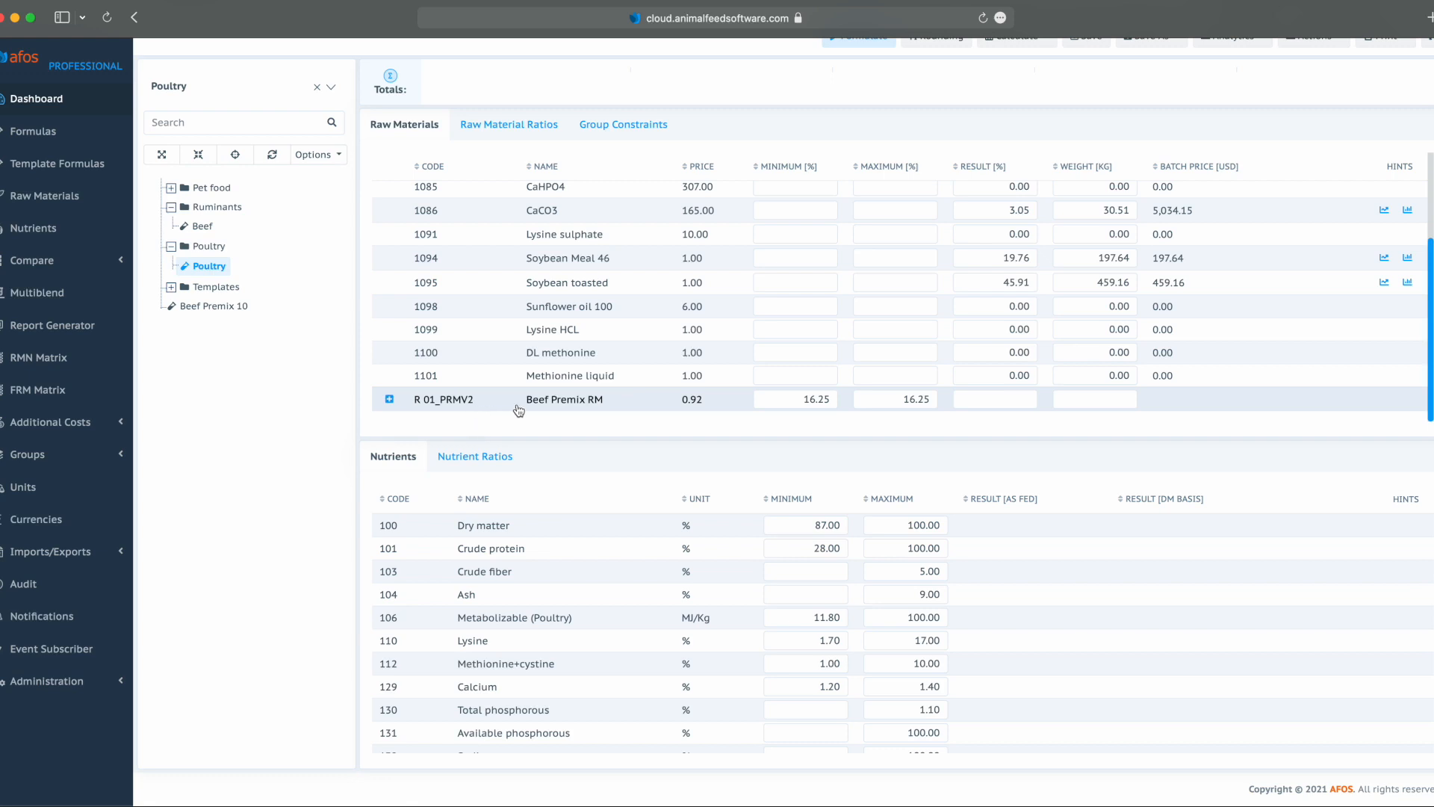
pyautogui.moveTo(388, 399)
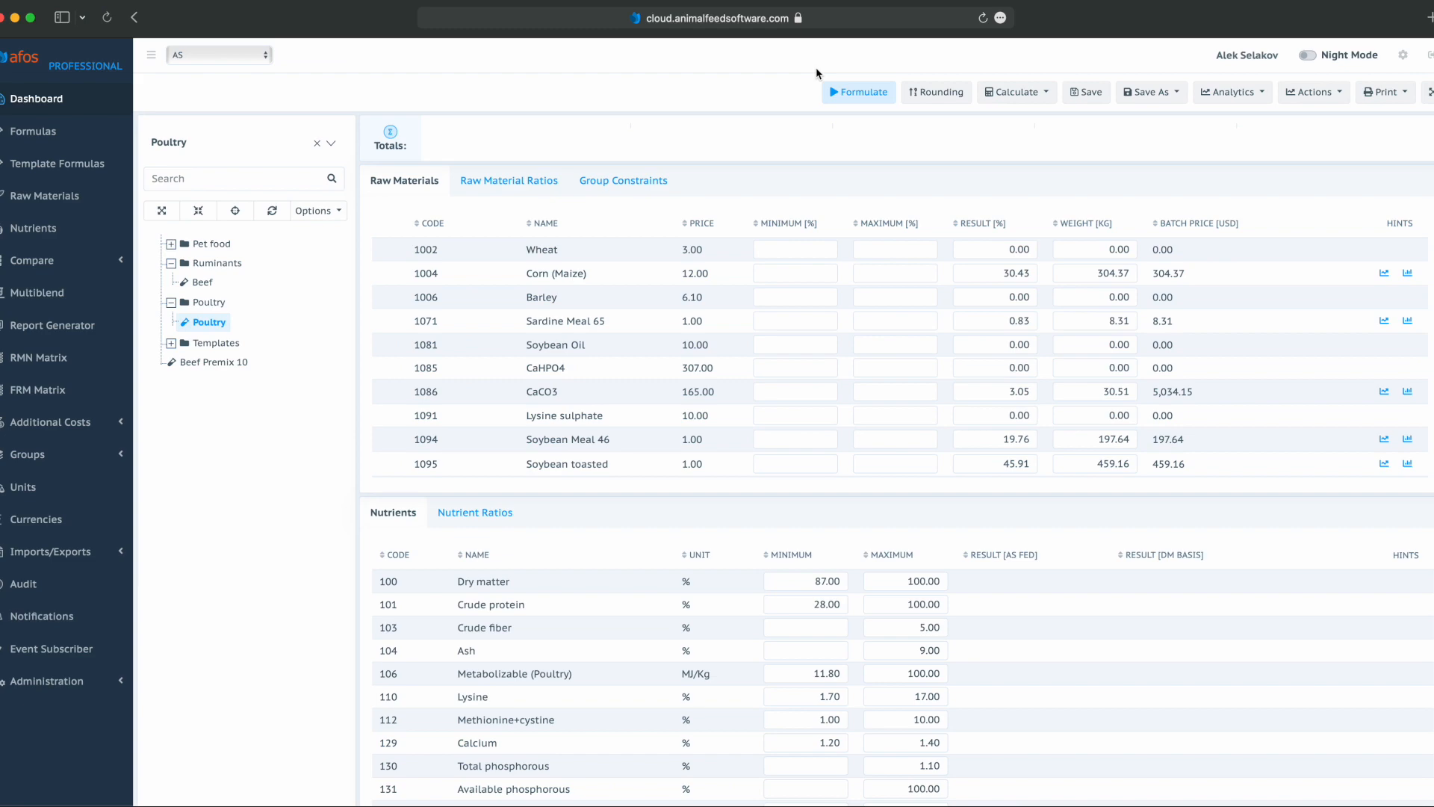
# Formulate the Poultry formula, giving Beef Premix RM 16.25% at 2,382.09 USD total cost.
pyautogui.click(857, 92)
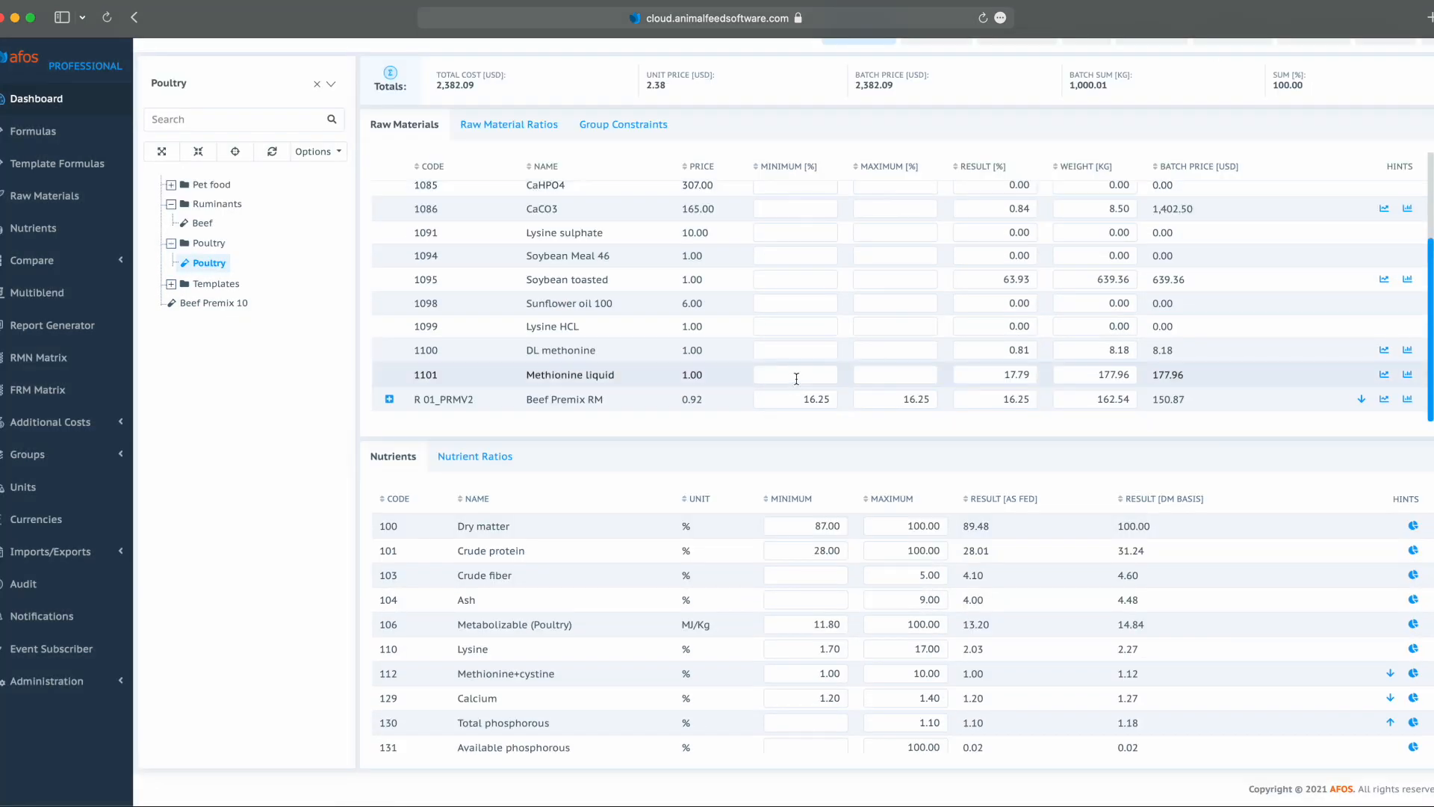
pyautogui.moveTo(388, 399)
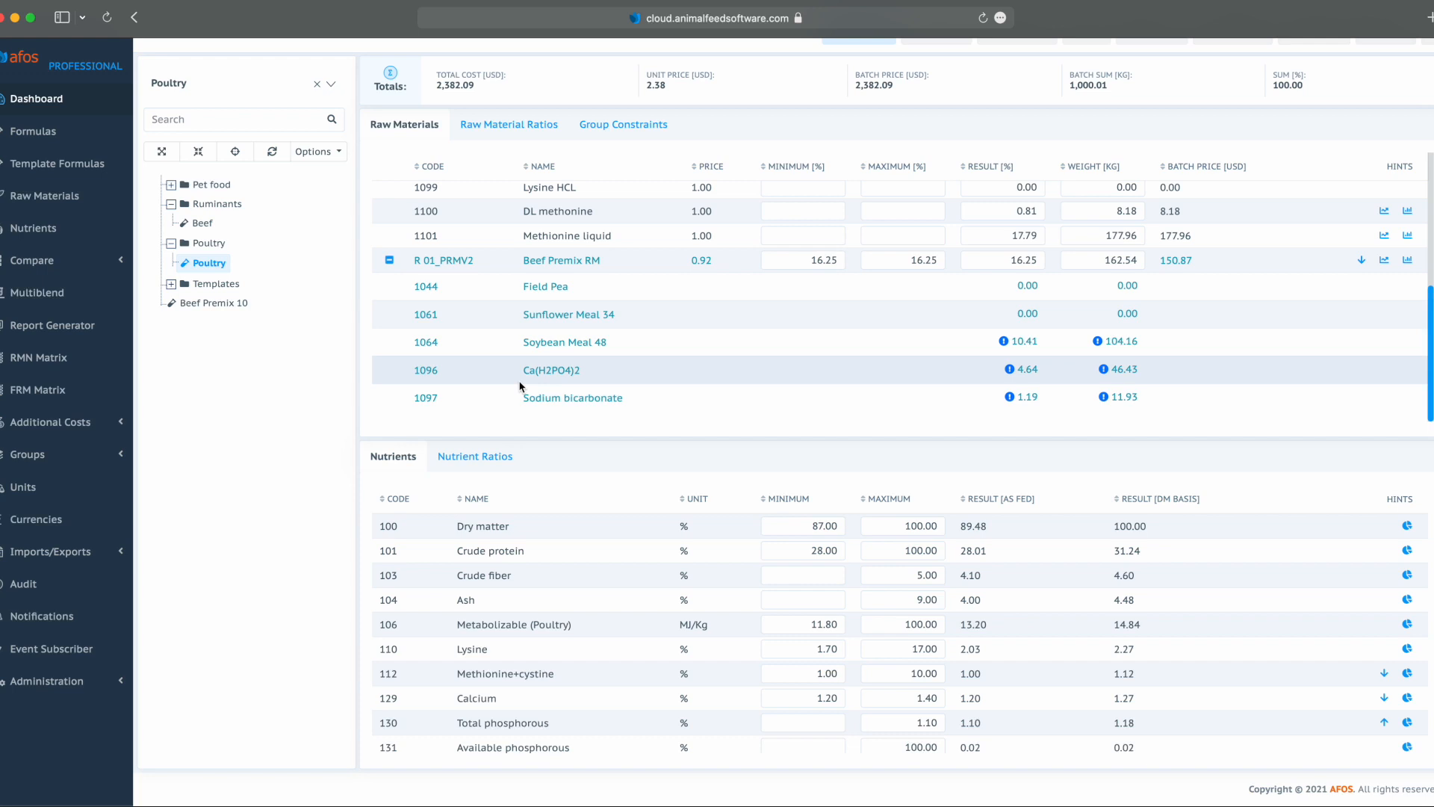
pyautogui.moveTo(702, 249)
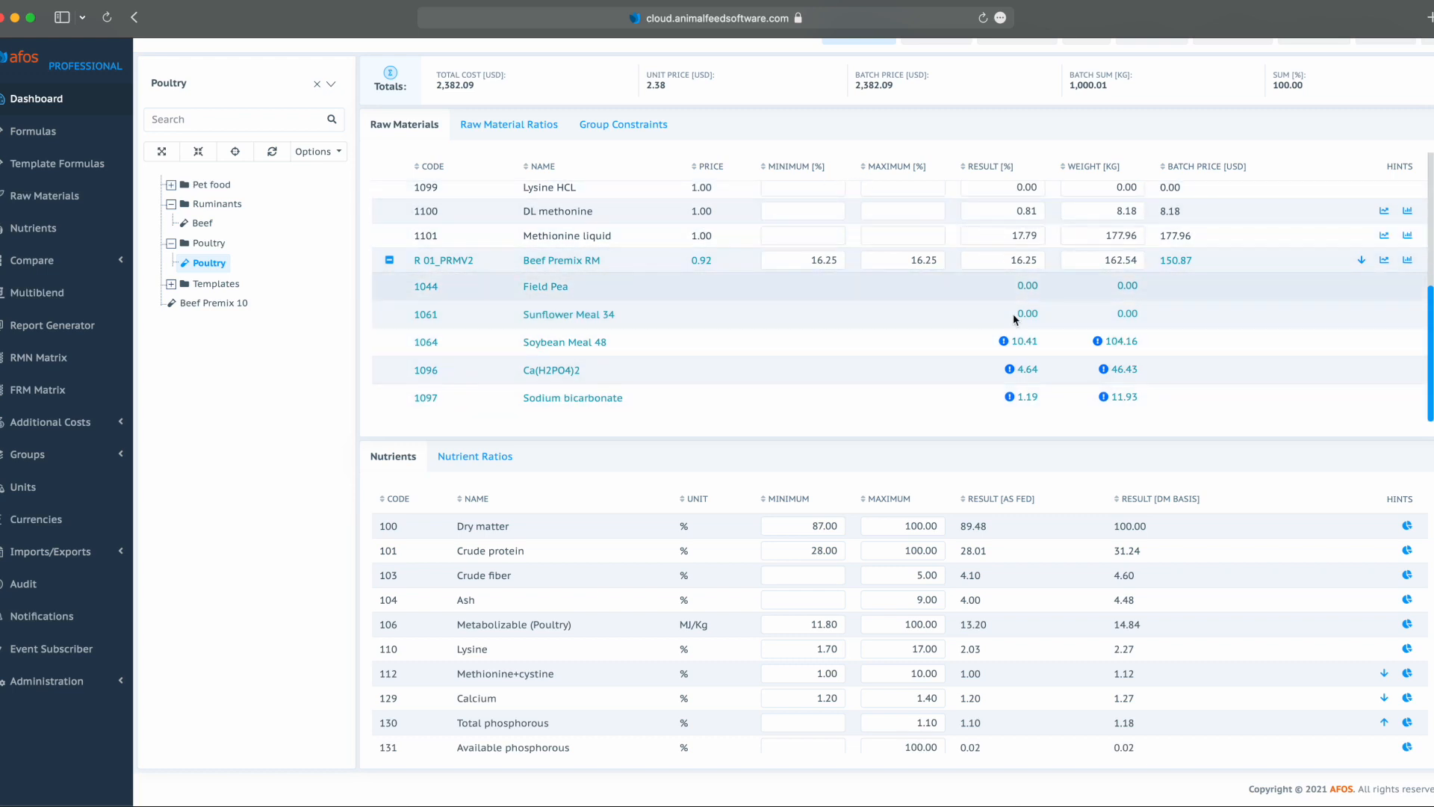
pyautogui.moveTo(1005, 341)
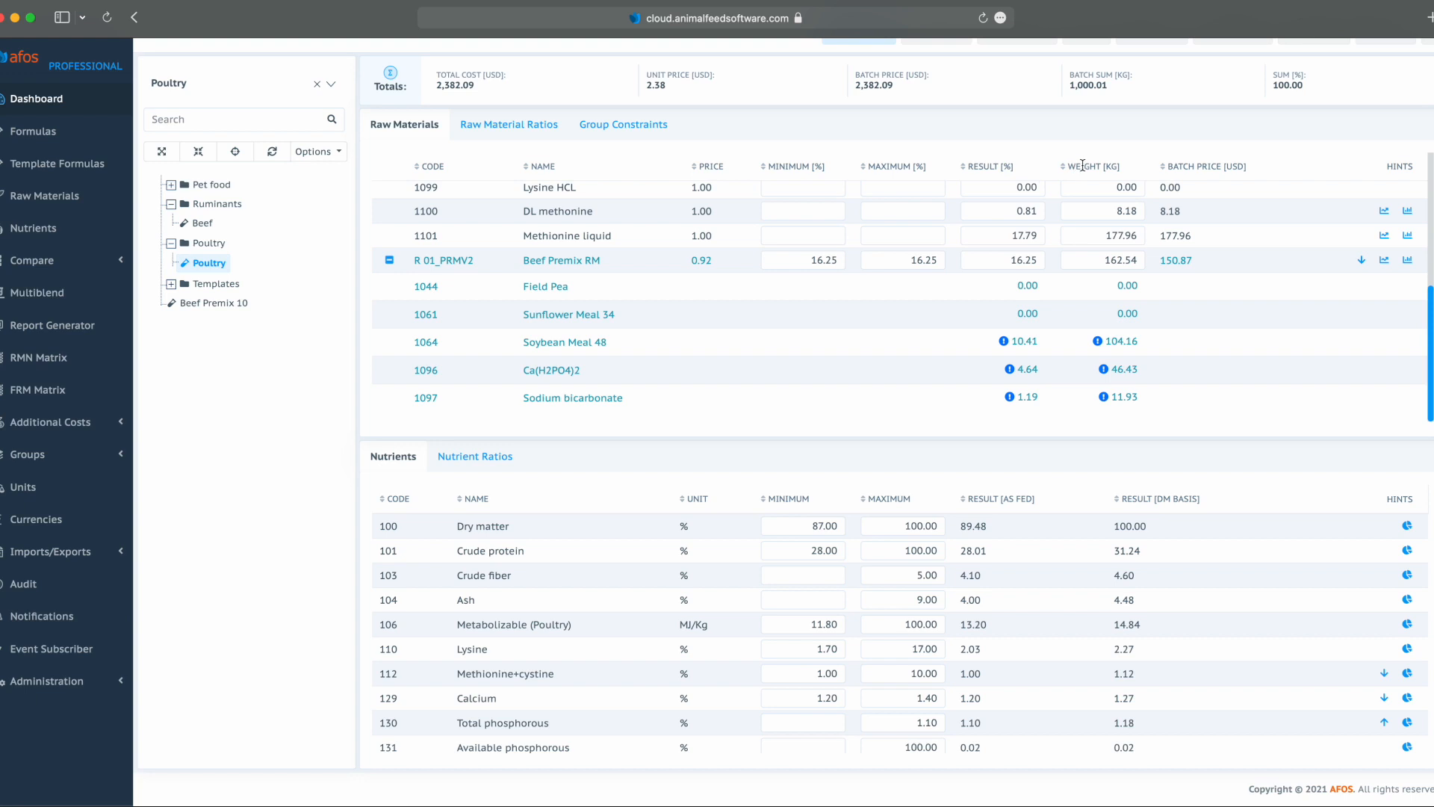
pyautogui.moveTo(999, 168)
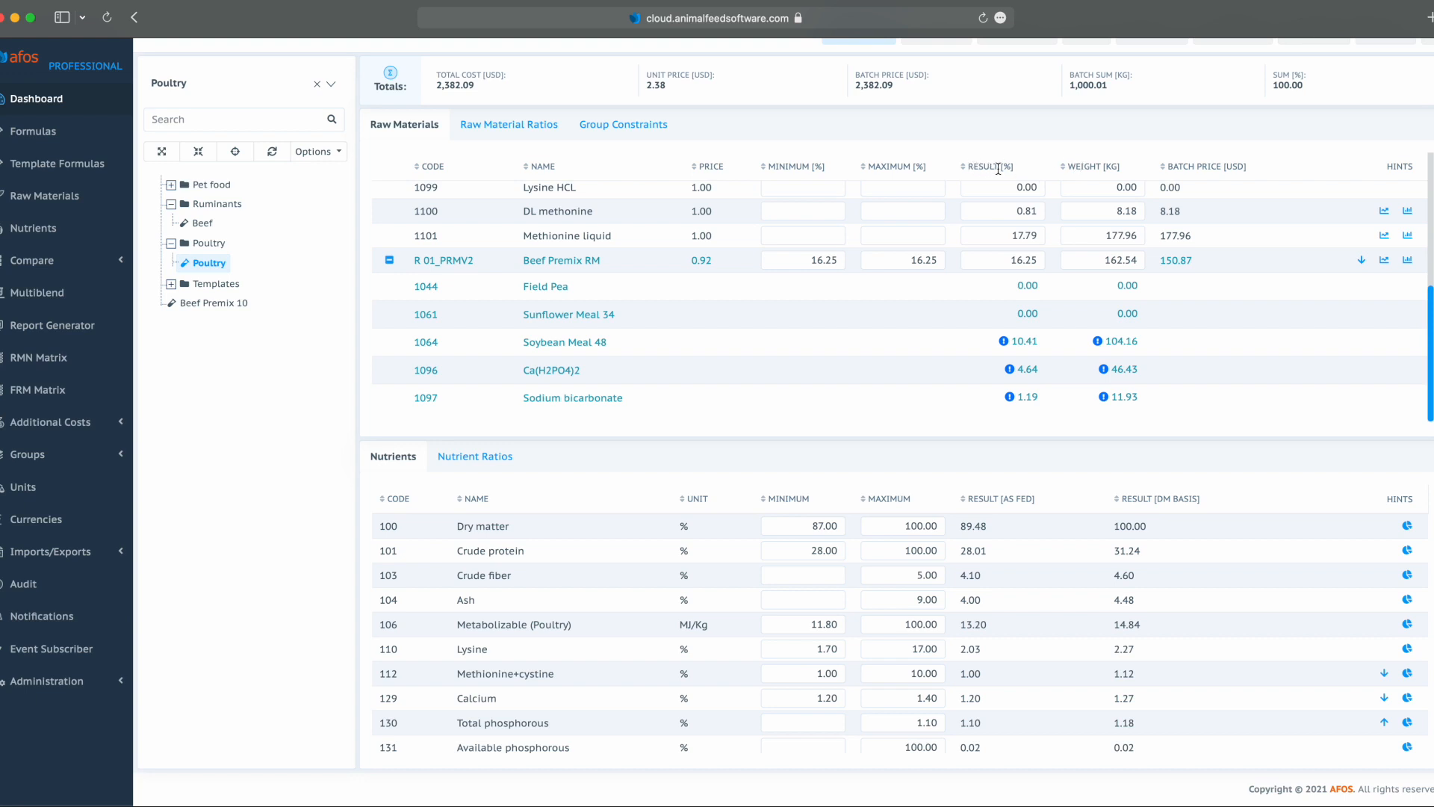